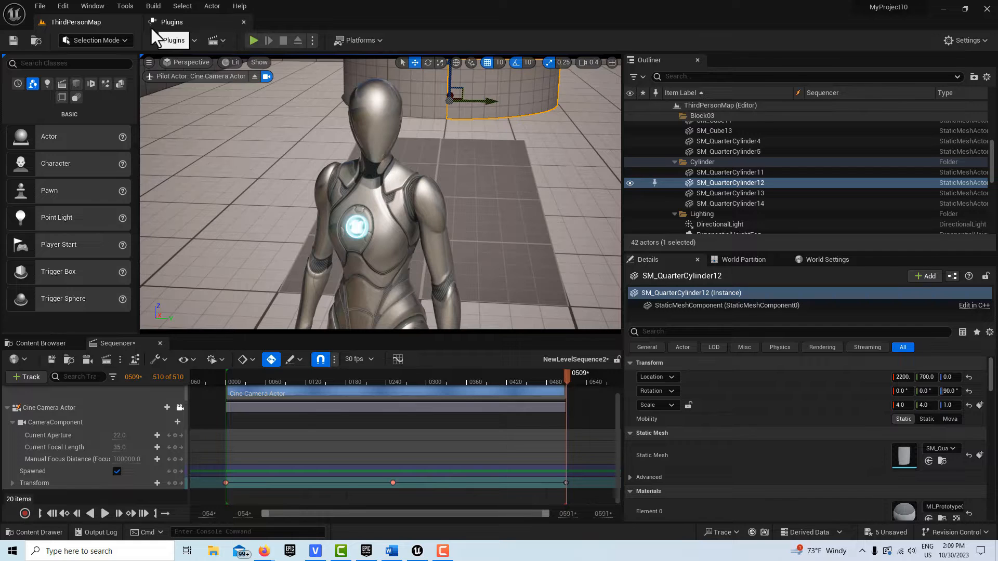
pyautogui.moveTo(254, 40)
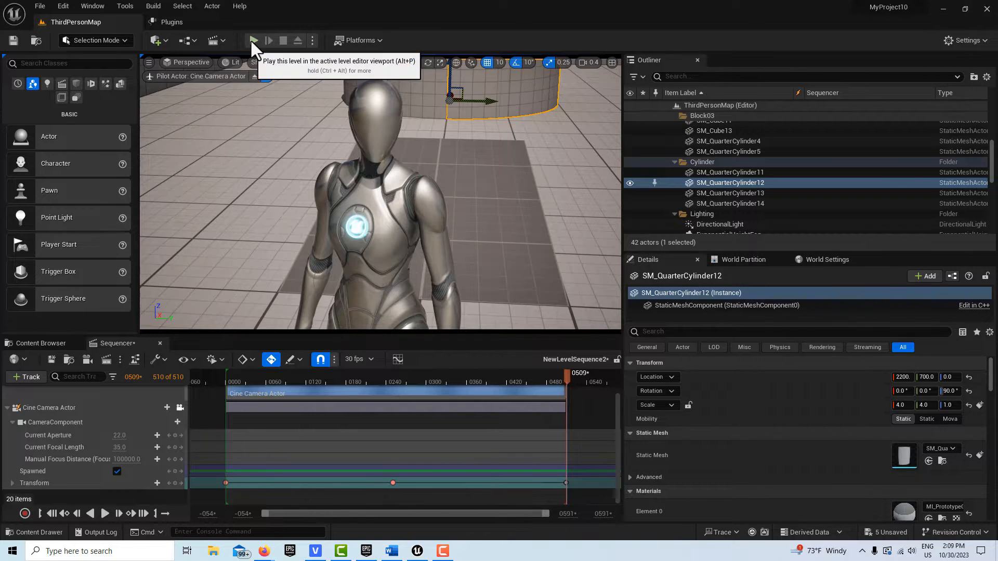
pyautogui.moveTo(164, 477)
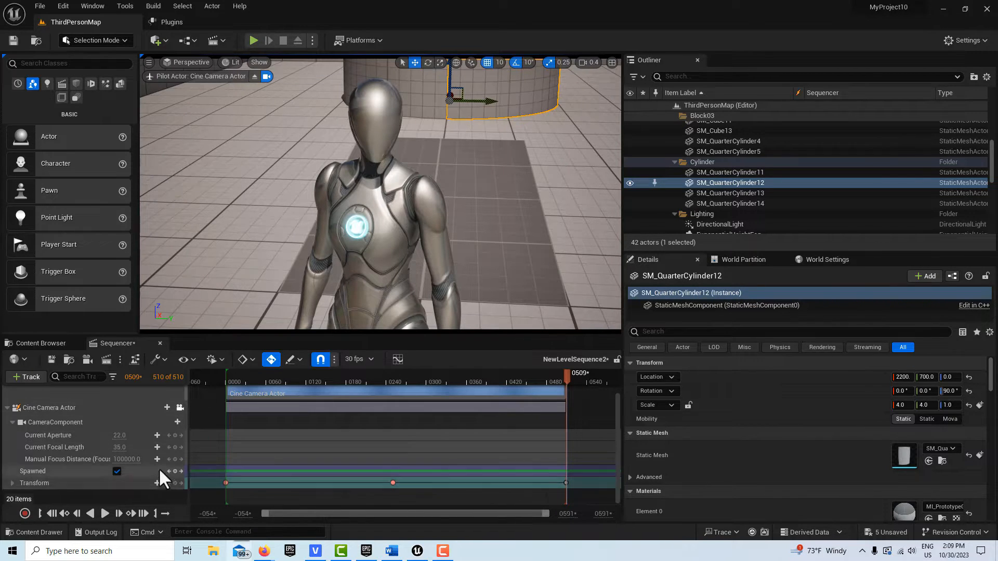
# Rewind the camera sequence to its first frame and play it back
pyautogui.click(51, 513)
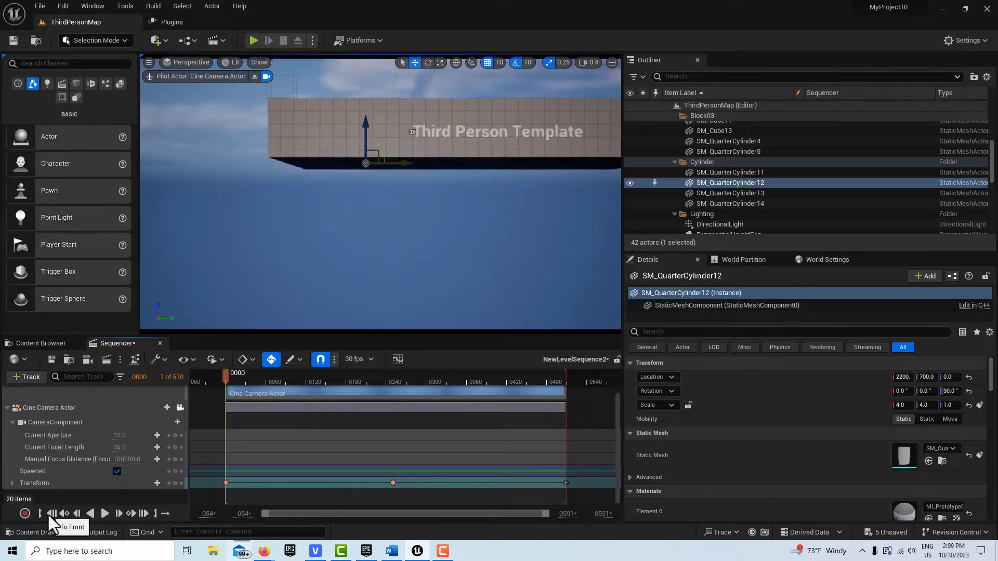
pyautogui.click(105, 513)
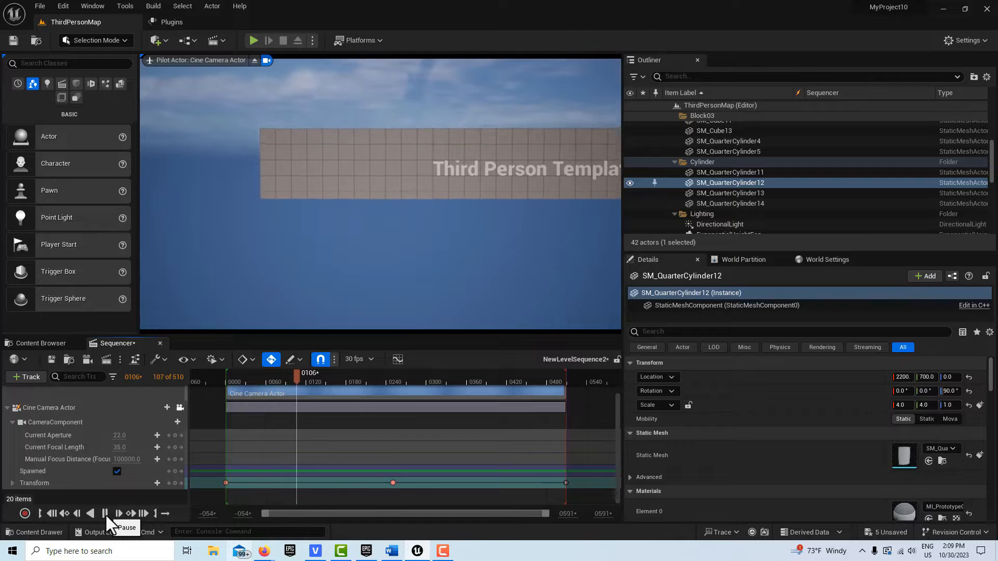
pyautogui.click(118, 514)
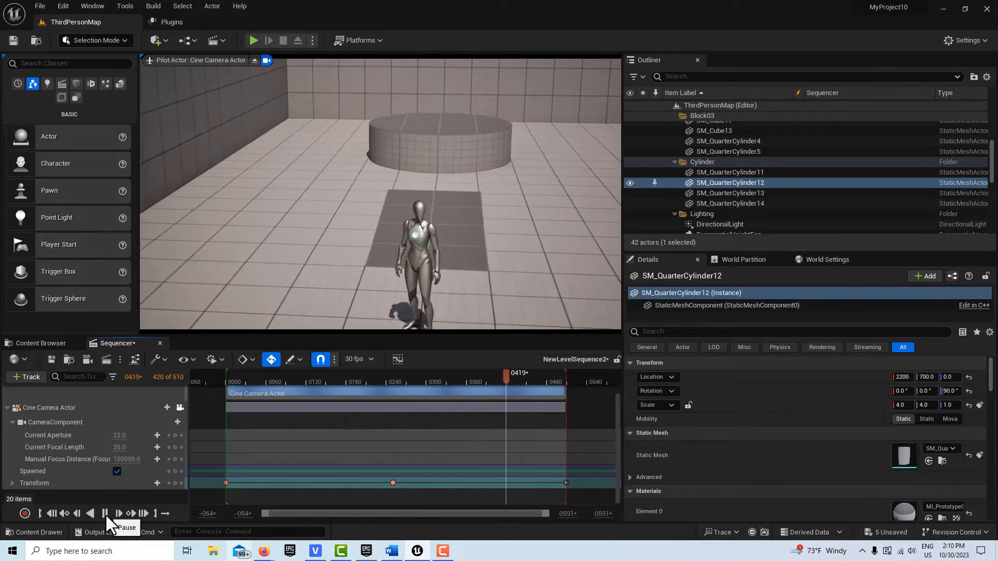
pyautogui.click(131, 513)
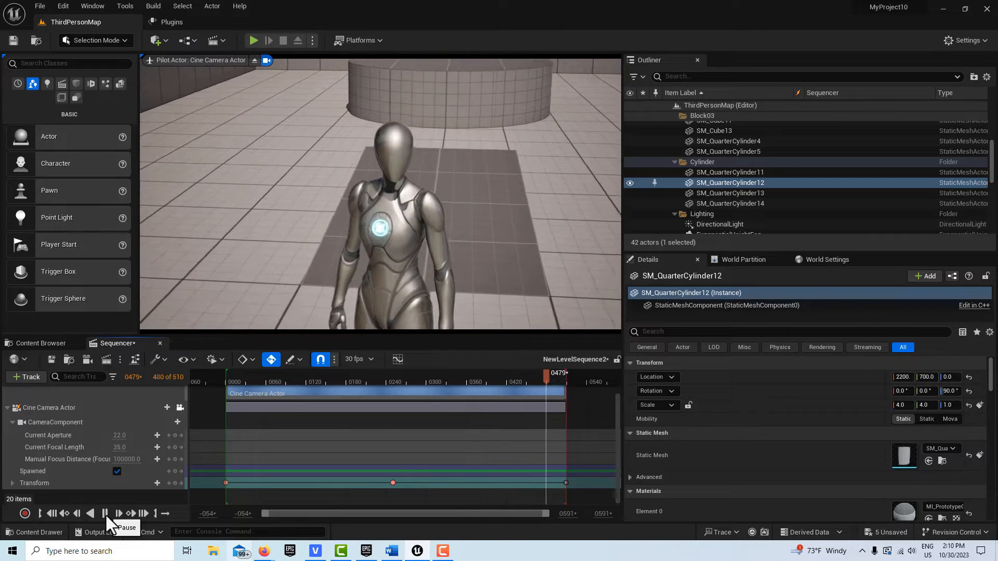
pyautogui.click(105, 513)
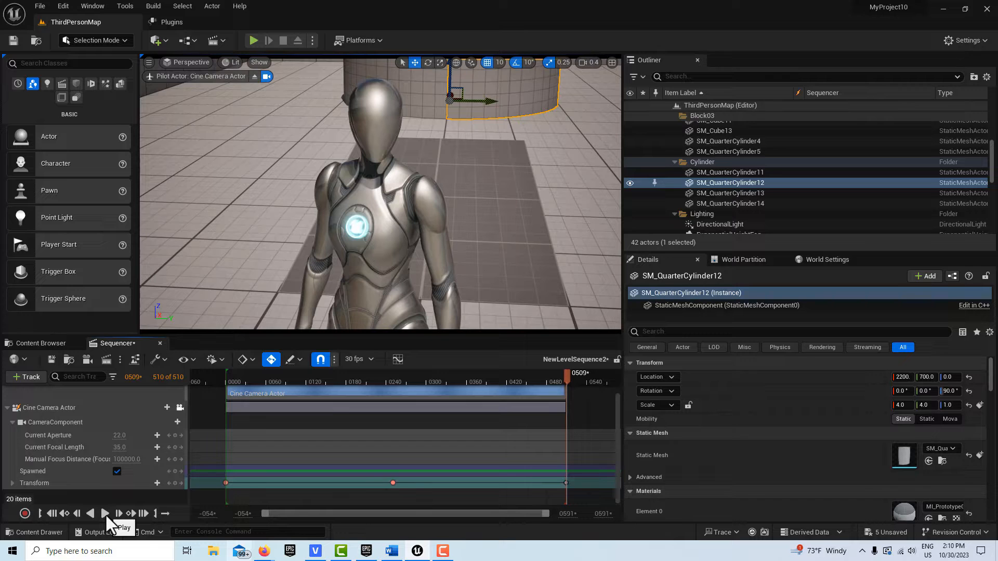
# Create a new Third Person project named MyProject11 with Blueprint defaults
pyautogui.click(39, 6)
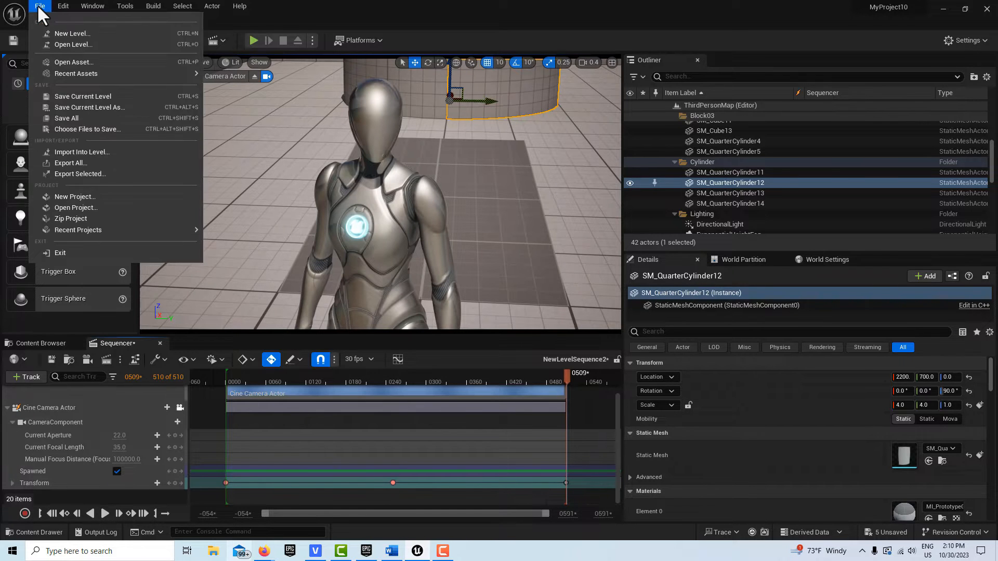
pyautogui.click(74, 196)
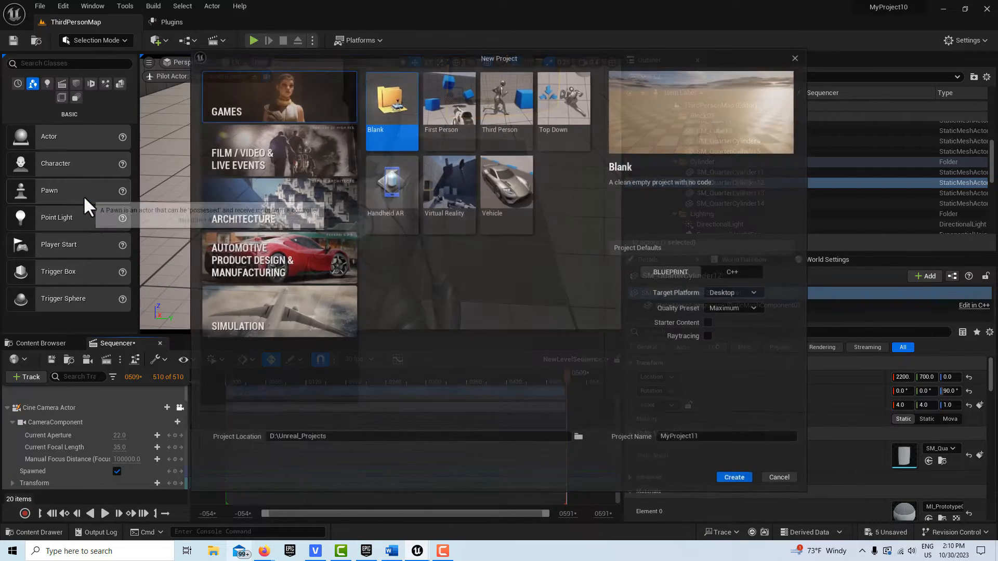
pyautogui.click(506, 102)
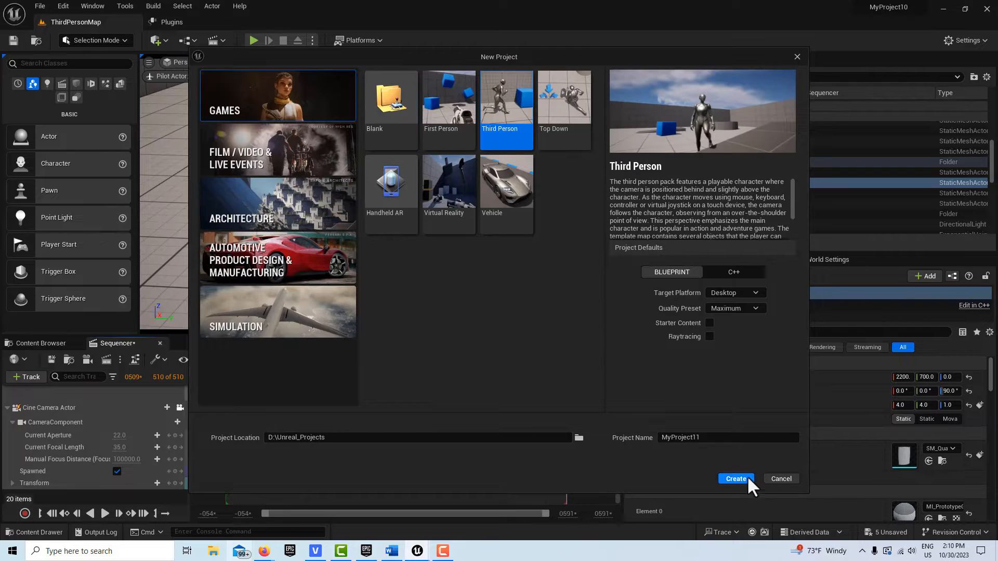
pyautogui.click(735, 479)
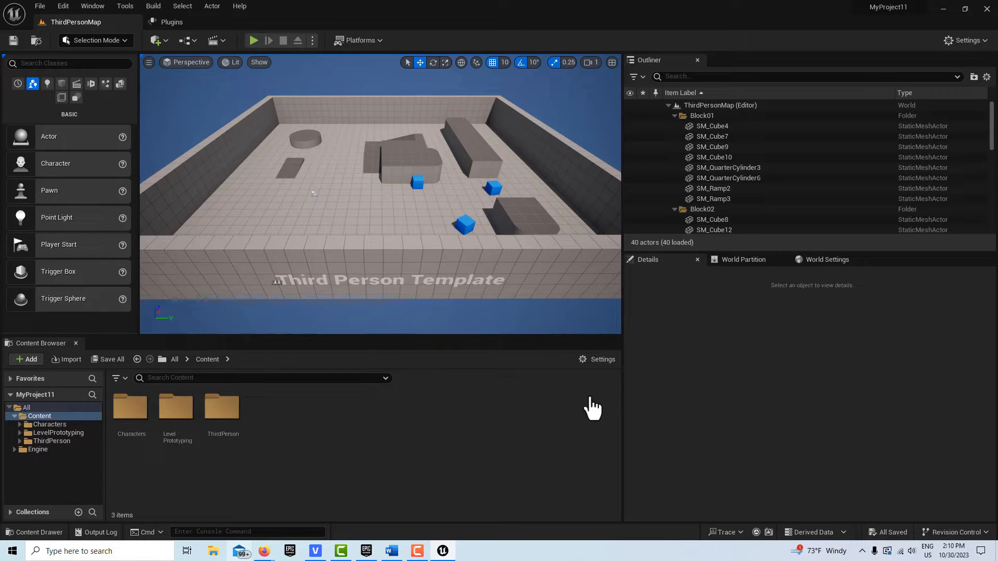
pyautogui.moveTo(50, 425)
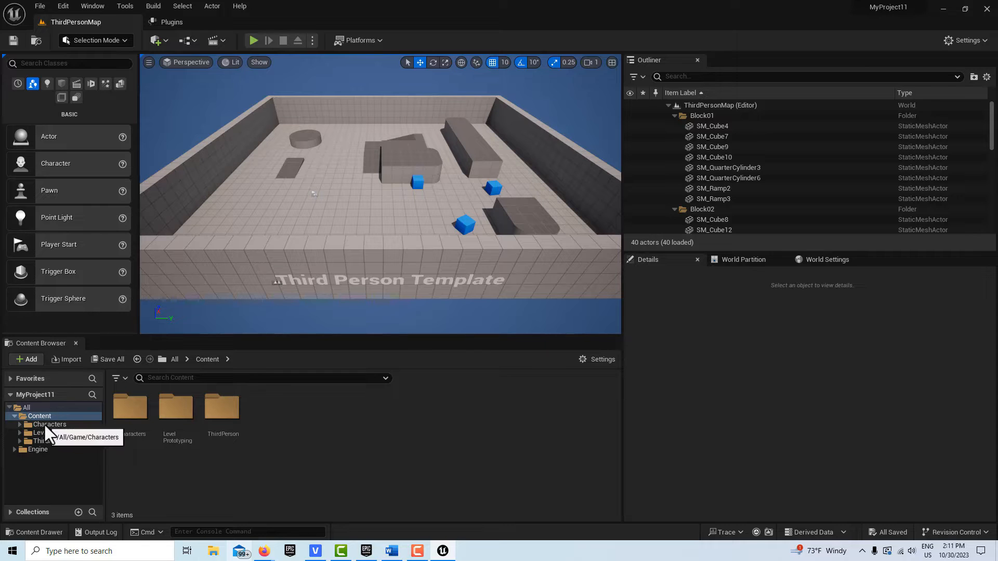
# Browse to Characters > Mannequins > Animations > Quinn and switch the placed mannequin to rotate mode
pyautogui.click(50, 424)
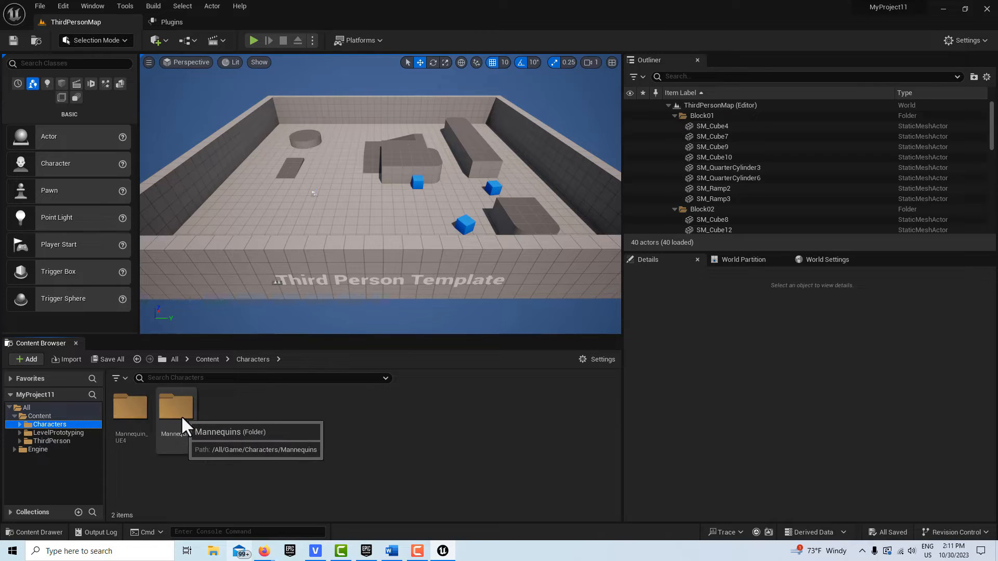
pyautogui.doubleClick(175, 406)
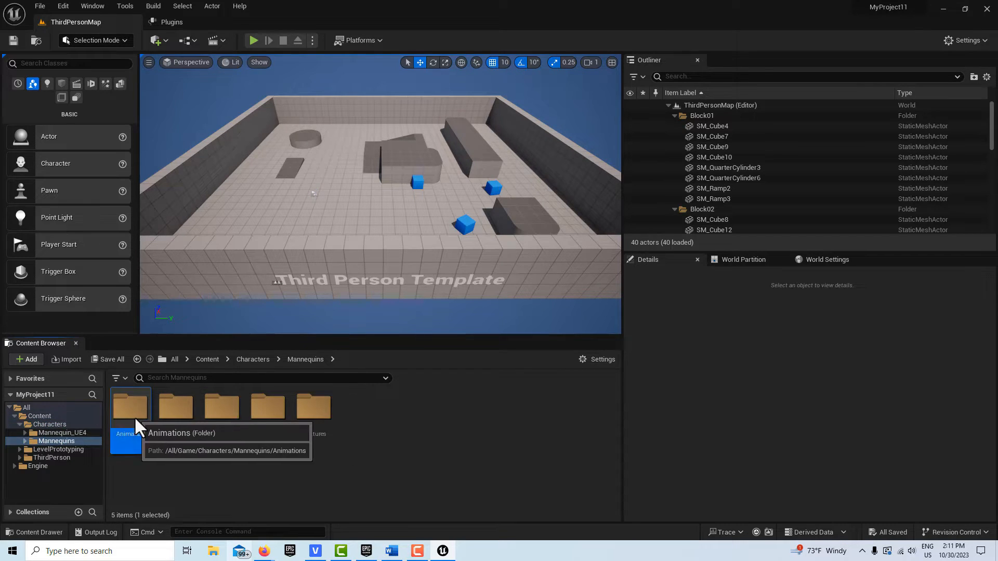
pyautogui.doubleClick(131, 406)
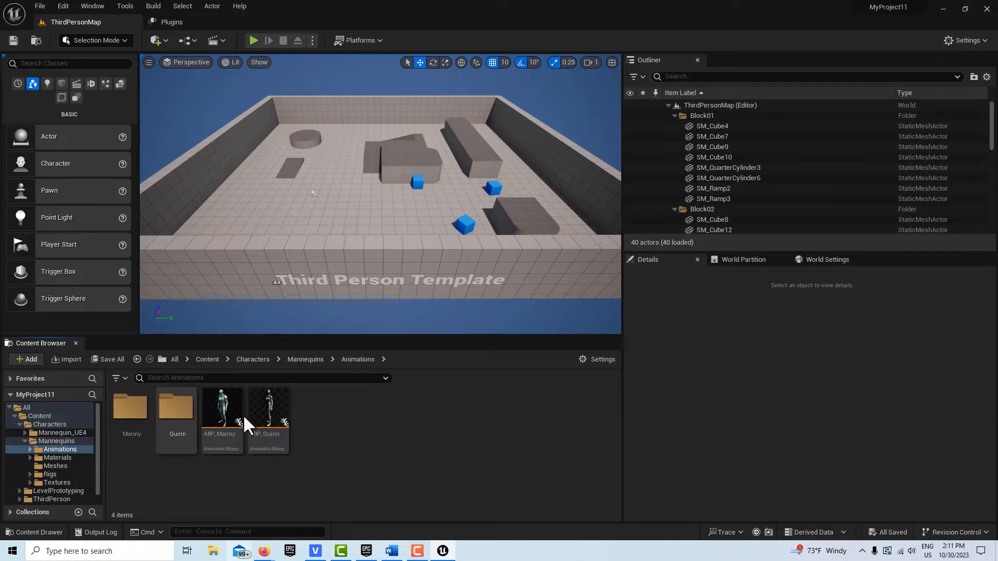
pyautogui.doubleClick(177, 406)
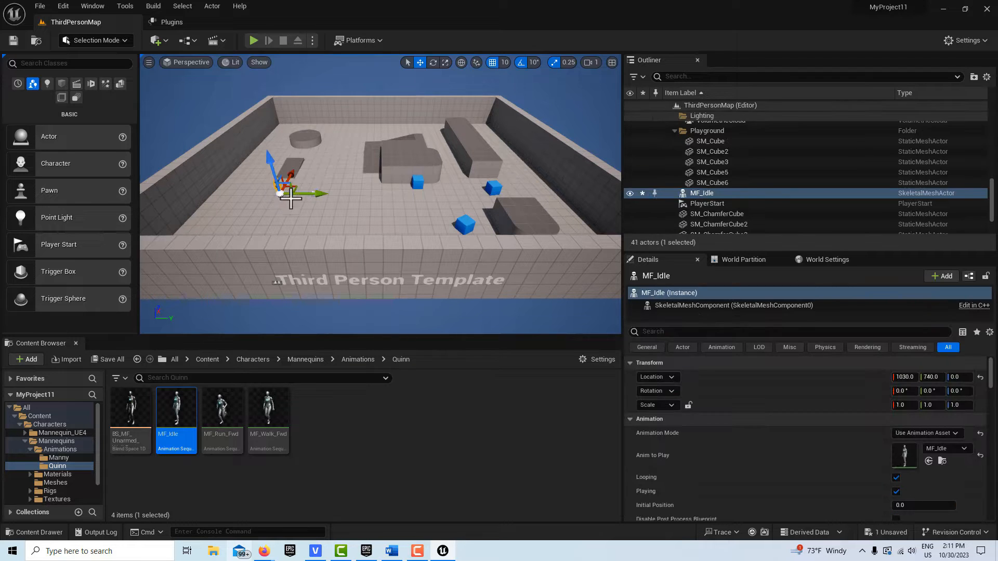
pyautogui.click(433, 61)
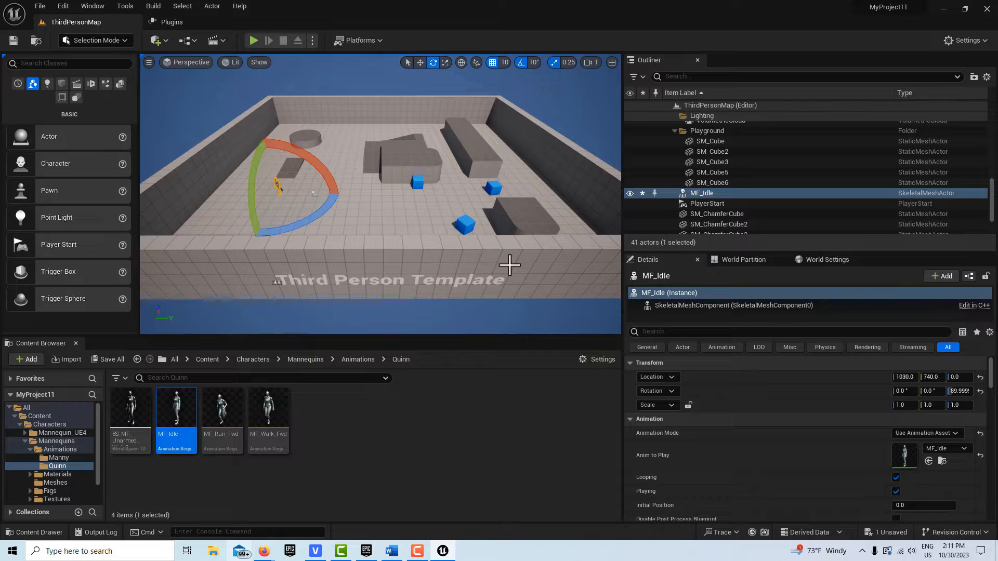
pyautogui.moveTo(498, 258)
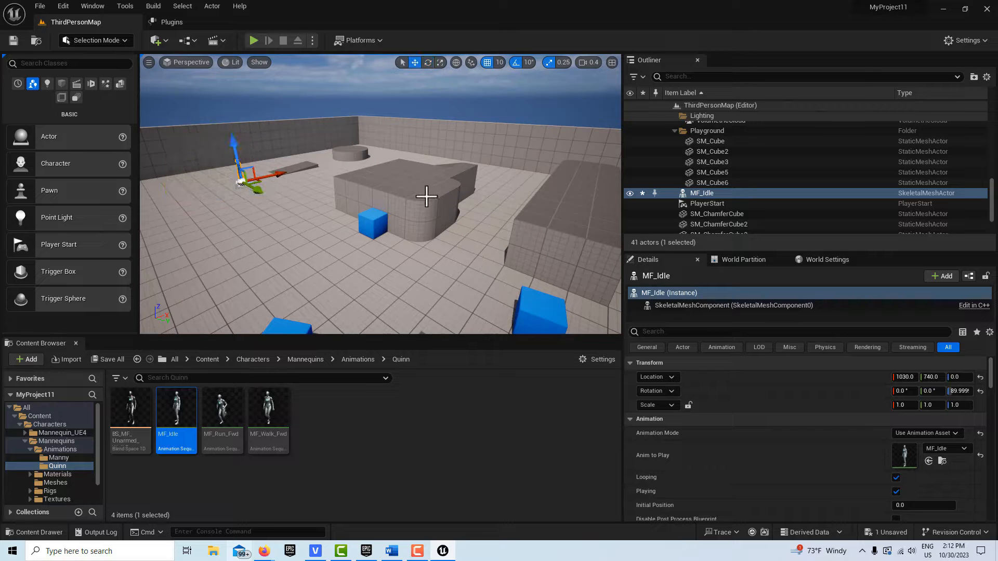
pyautogui.click(710, 141)
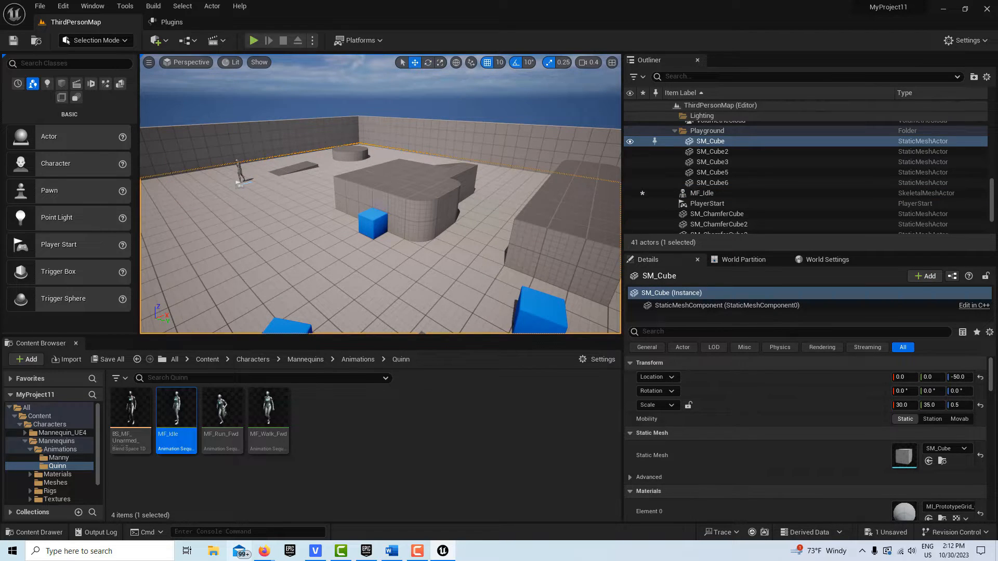
pyautogui.click(718, 172)
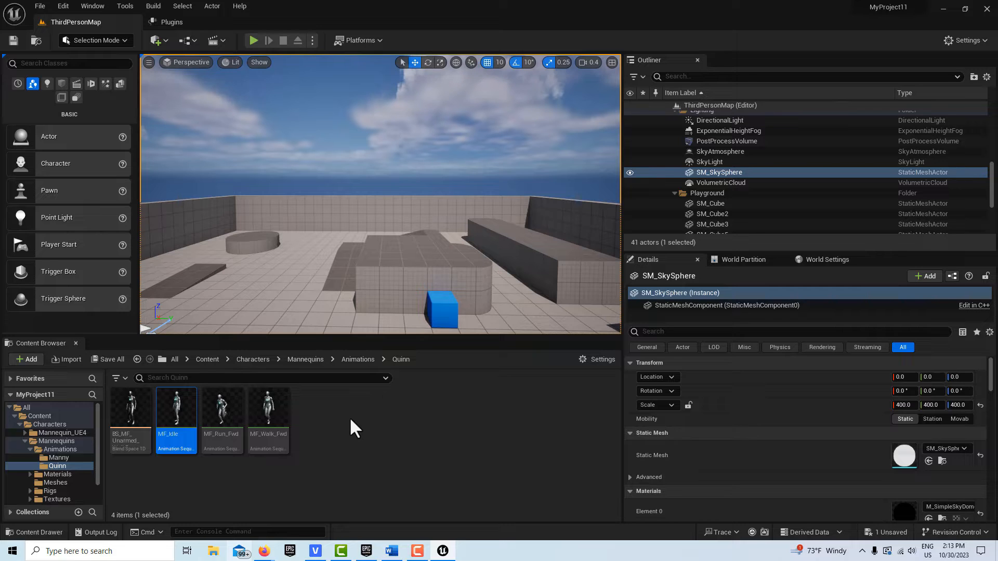
# Return the Content Browser to the top Content folder
pyautogui.click(39, 415)
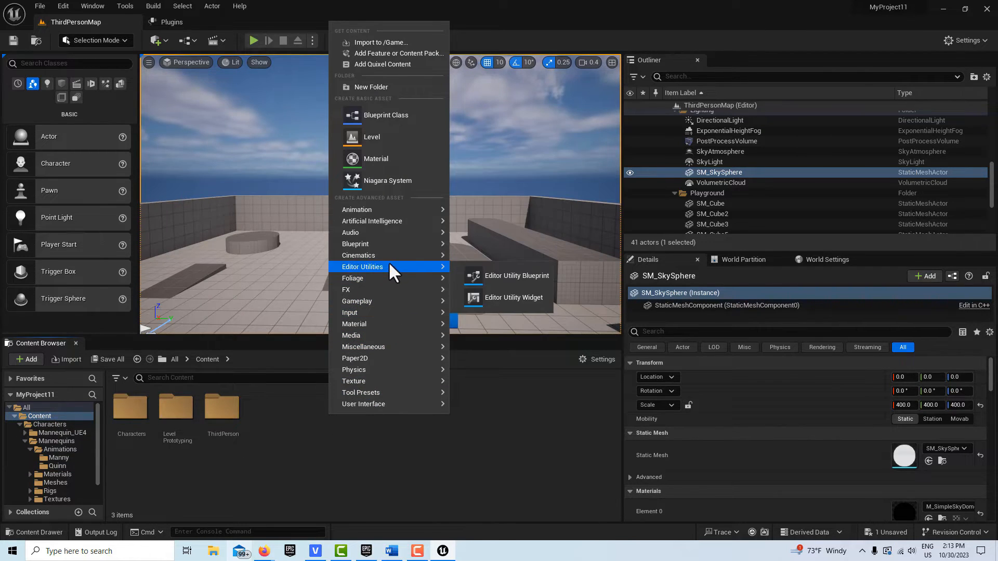
pyautogui.moveTo(503, 275)
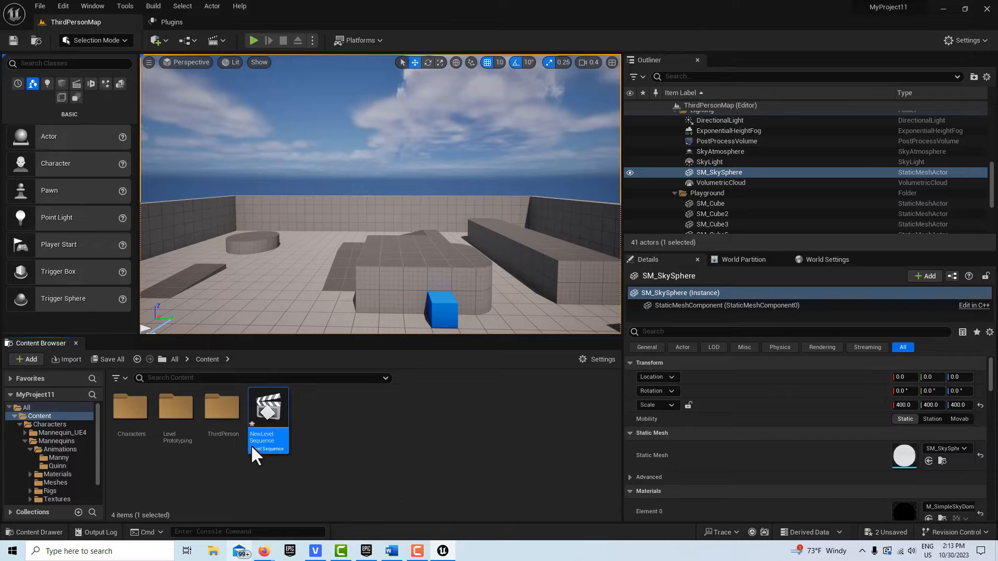
pyautogui.moveTo(270, 417)
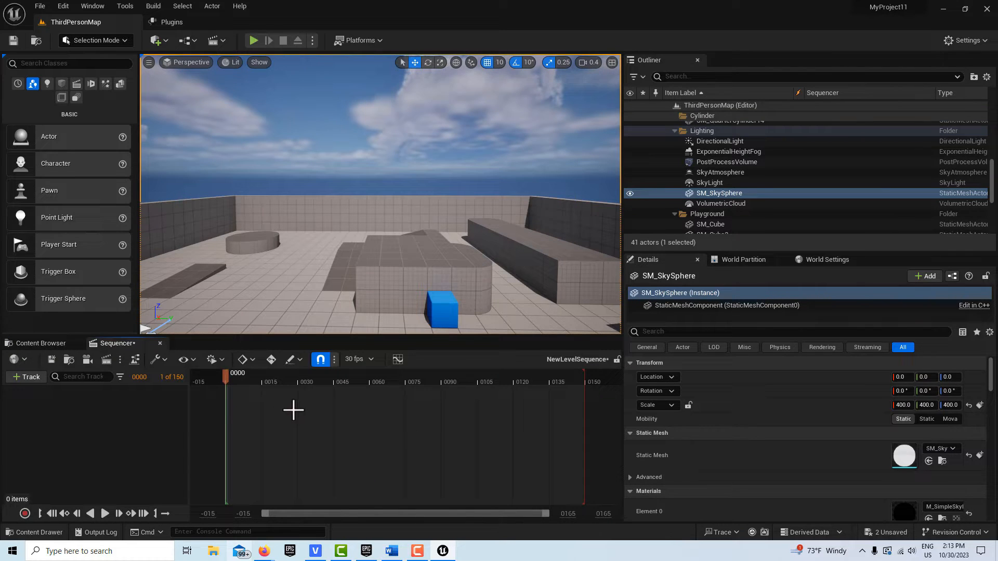
pyautogui.moveTo(408, 449)
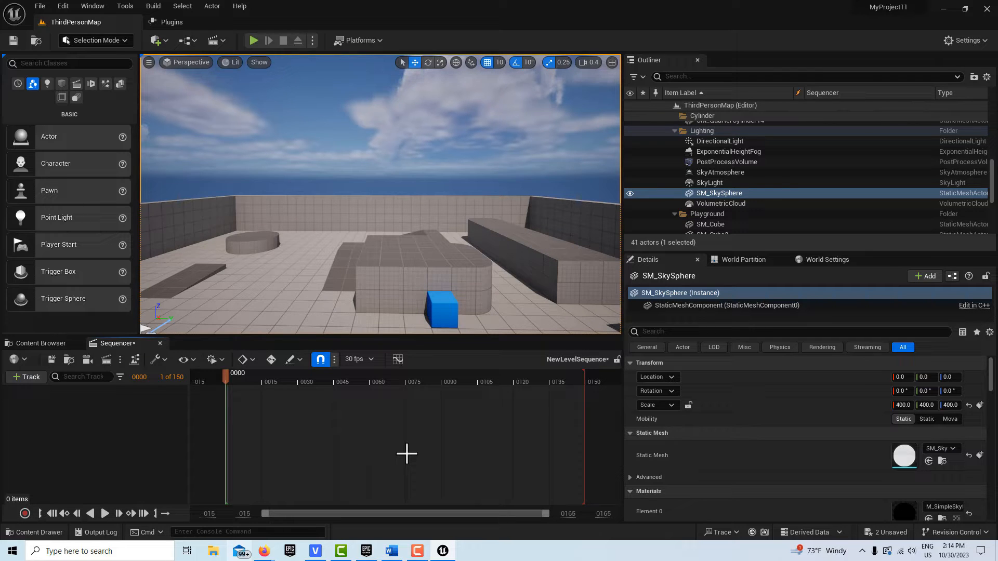
pyautogui.moveTo(525, 430)
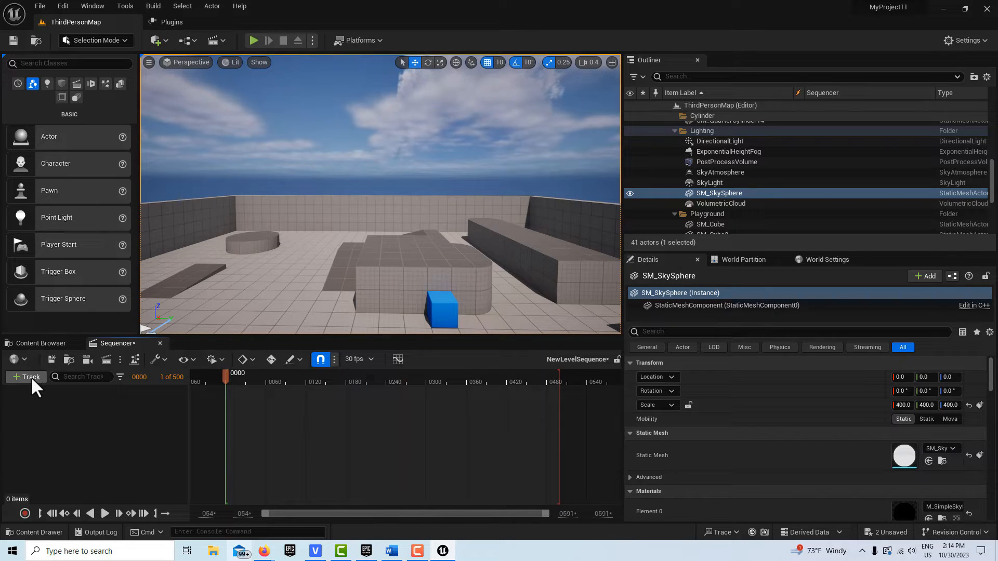
pyautogui.moveTo(87, 359)
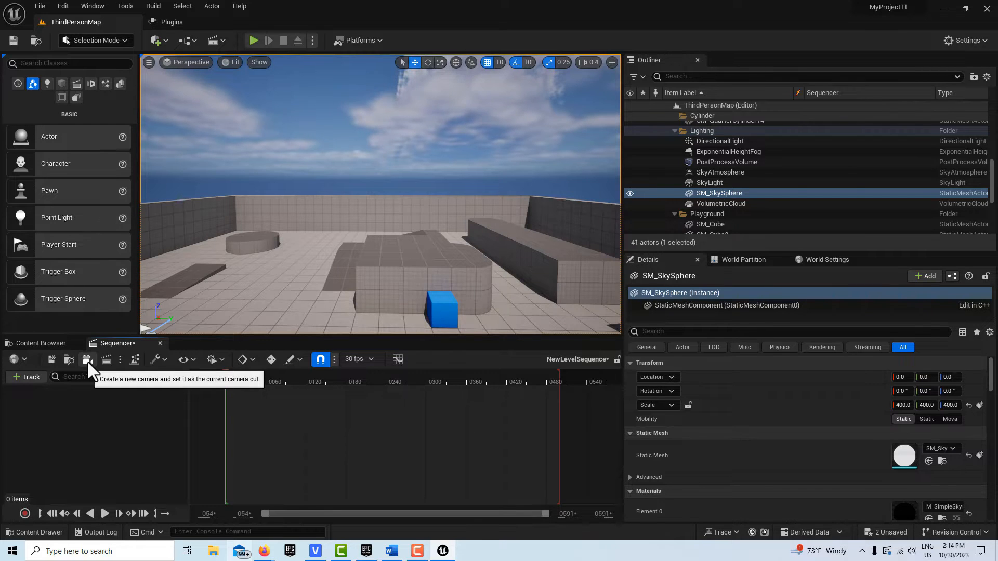
pyautogui.click(88, 359)
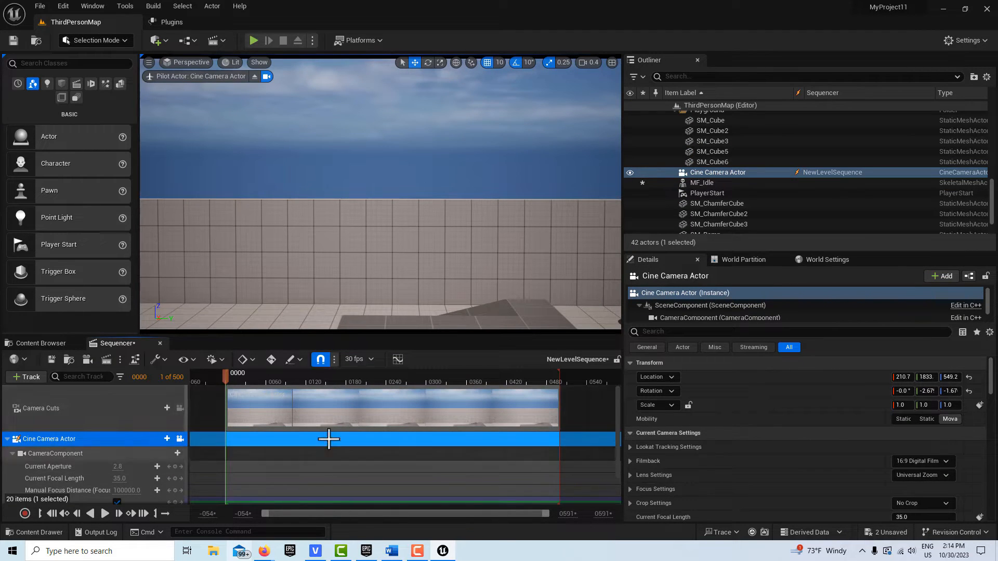
pyautogui.moveTo(188, 412)
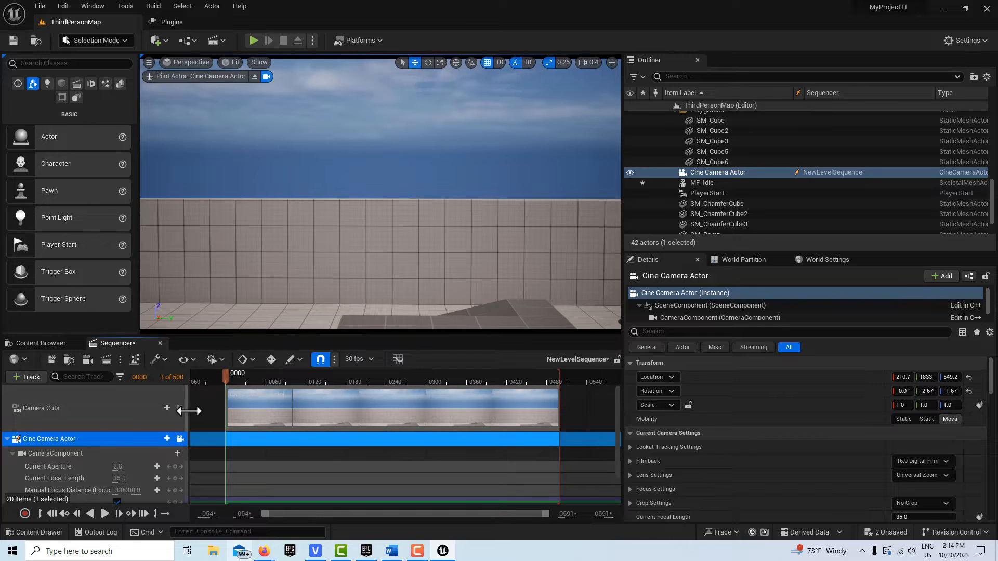
pyautogui.moveTo(181, 408)
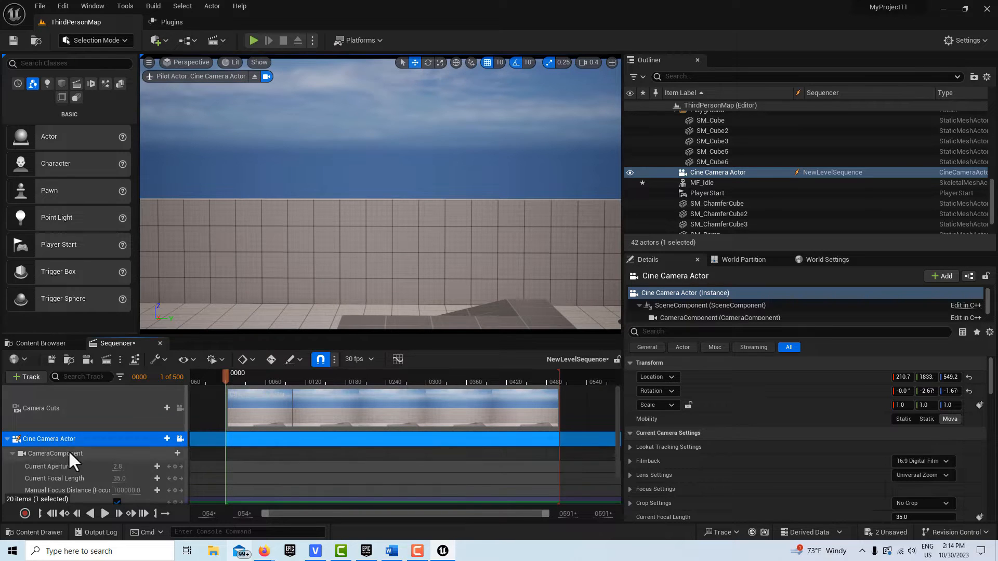
pyautogui.moveTo(147, 459)
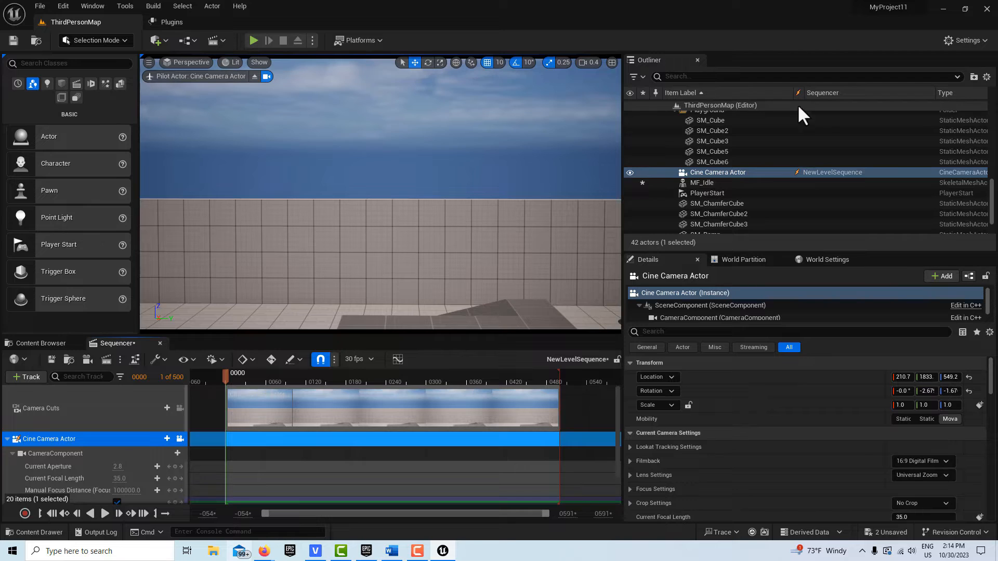
pyautogui.moveTo(735, 215)
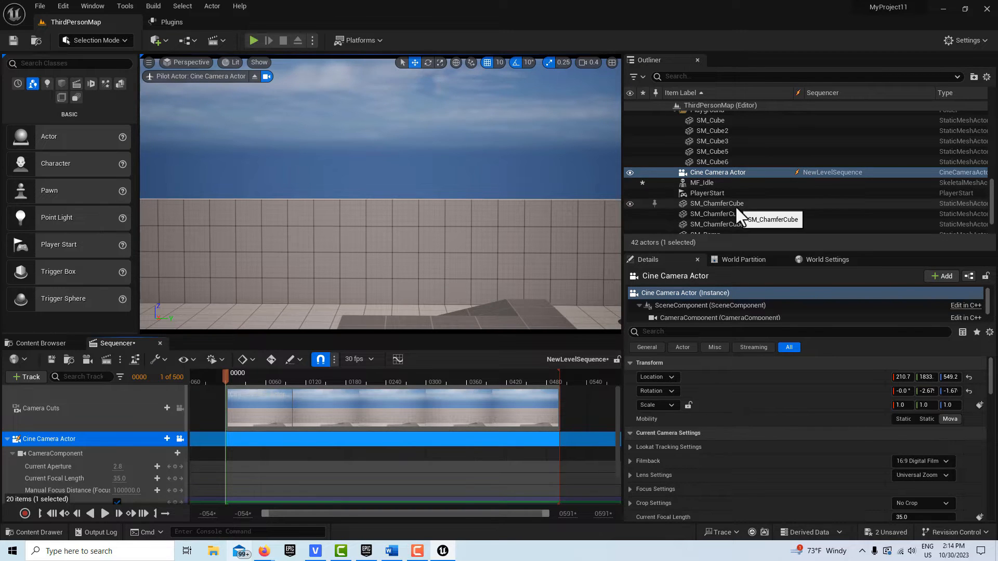
pyautogui.moveTo(549, 254)
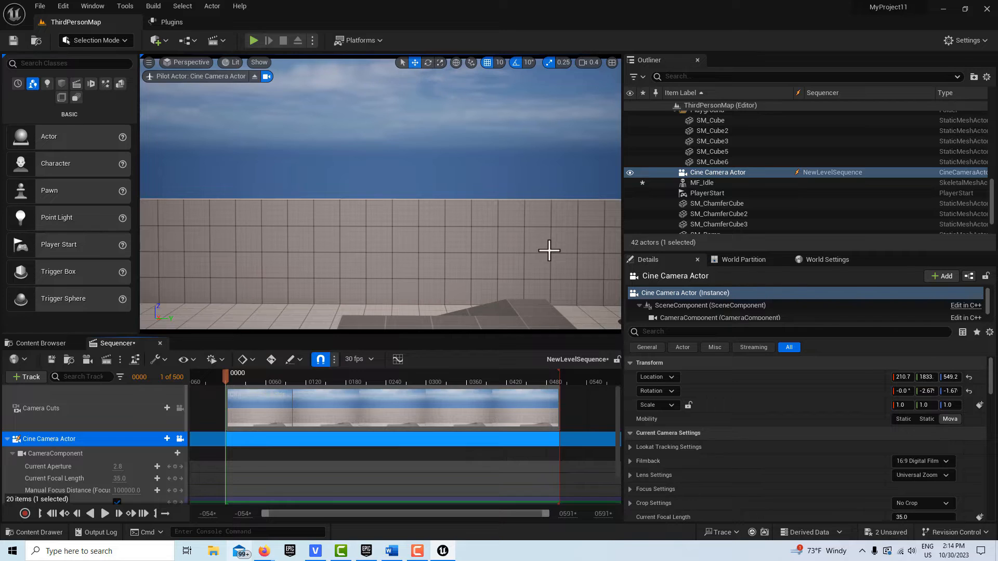
pyautogui.moveTo(475, 230)
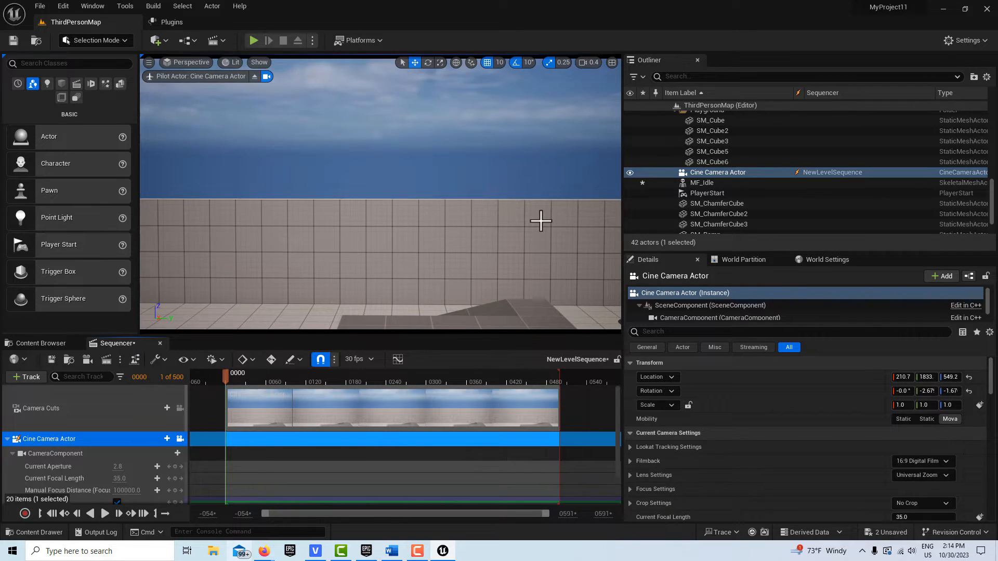
# Scroll the Details panel to Current Camera Settings and set Current Aperture to 22.0
pyautogui.scroll(-3)
pyautogui.write('22')
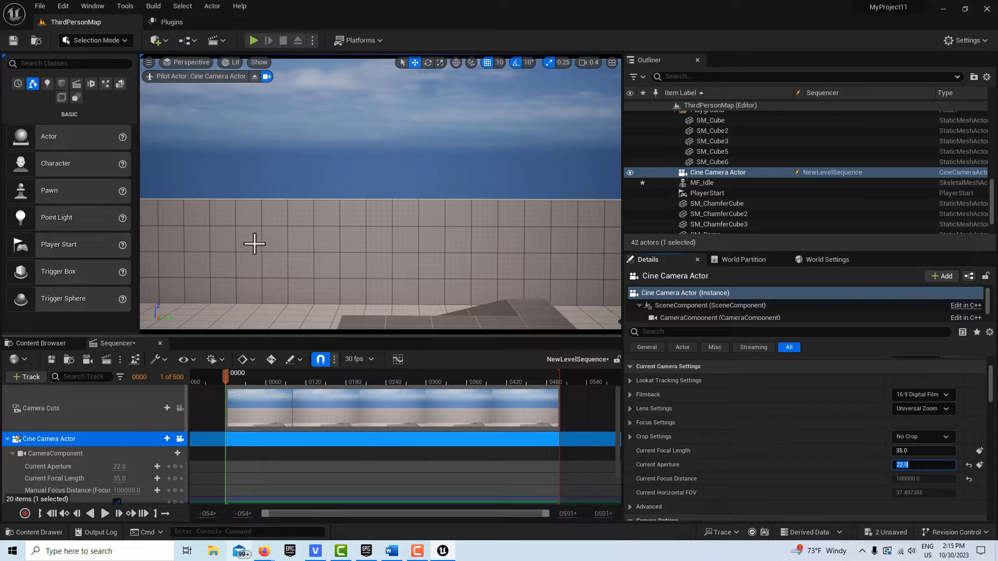
pyautogui.moveTo(213, 89)
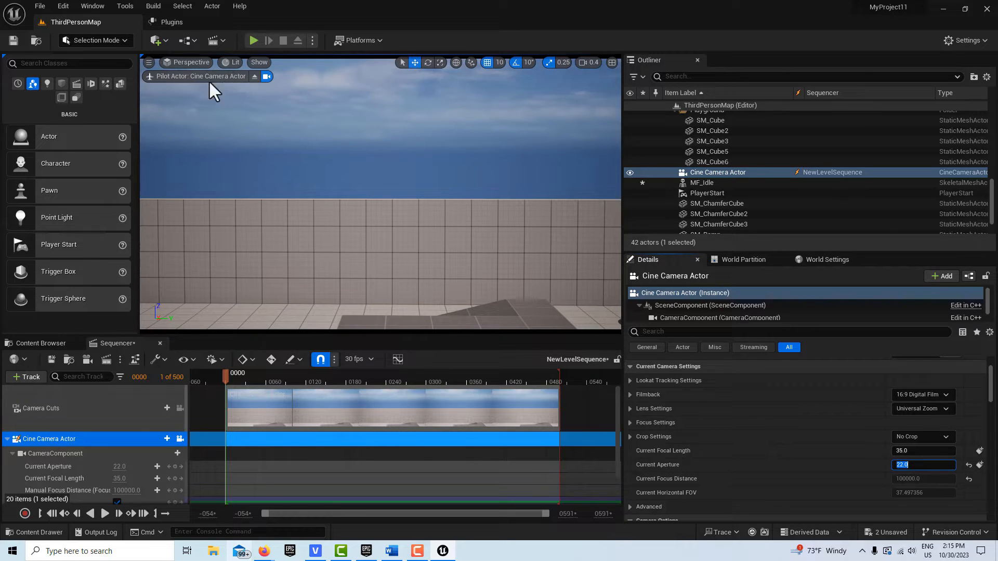
pyautogui.moveTo(254, 76)
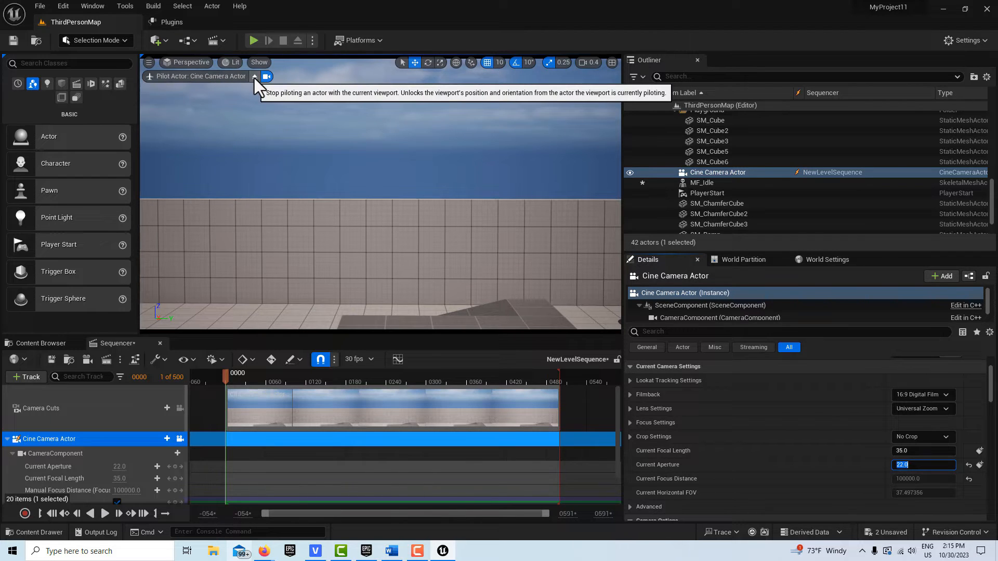
pyautogui.moveTo(231, 156)
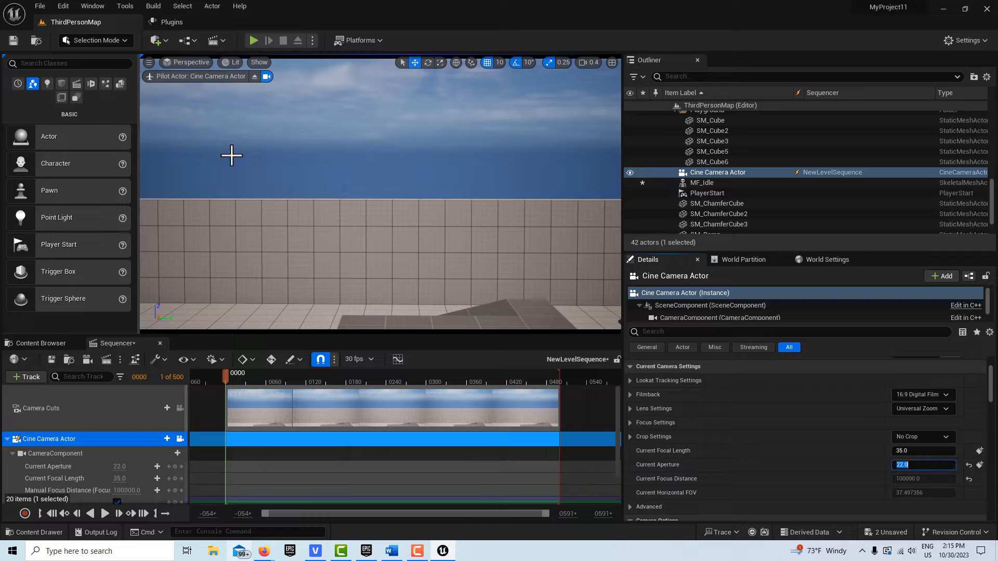
pyautogui.moveTo(286, 186)
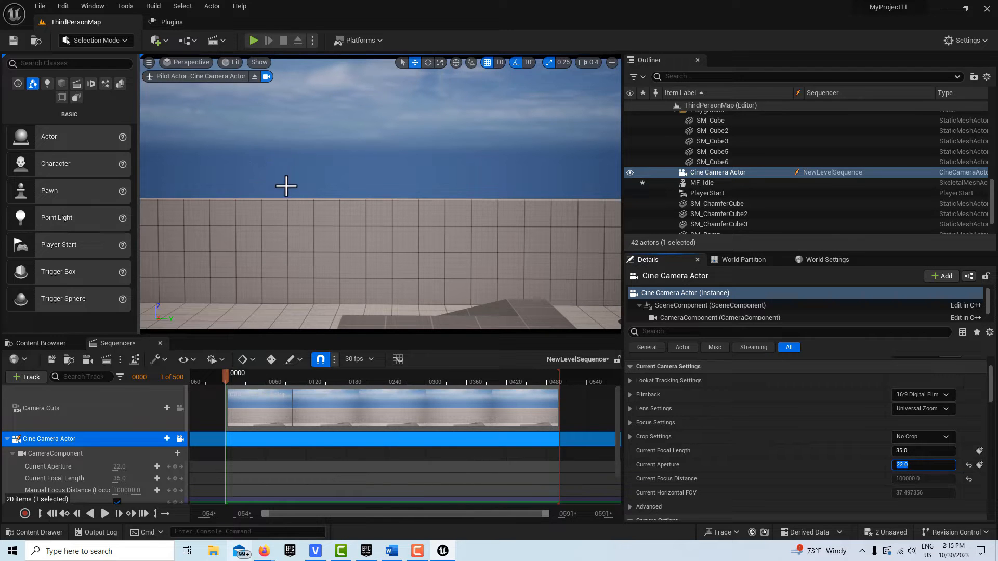
pyautogui.moveTo(893, 411)
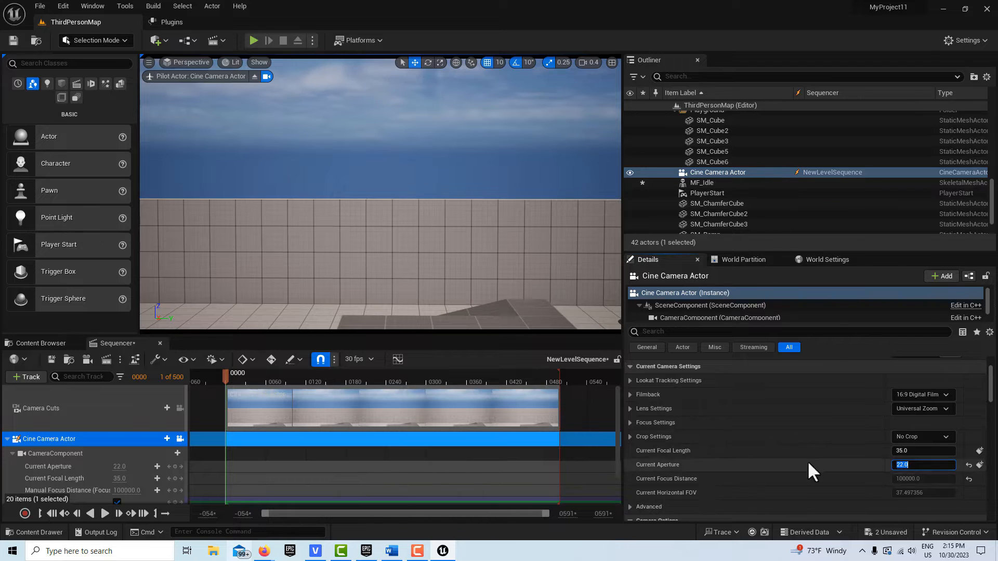
pyautogui.scroll(3)
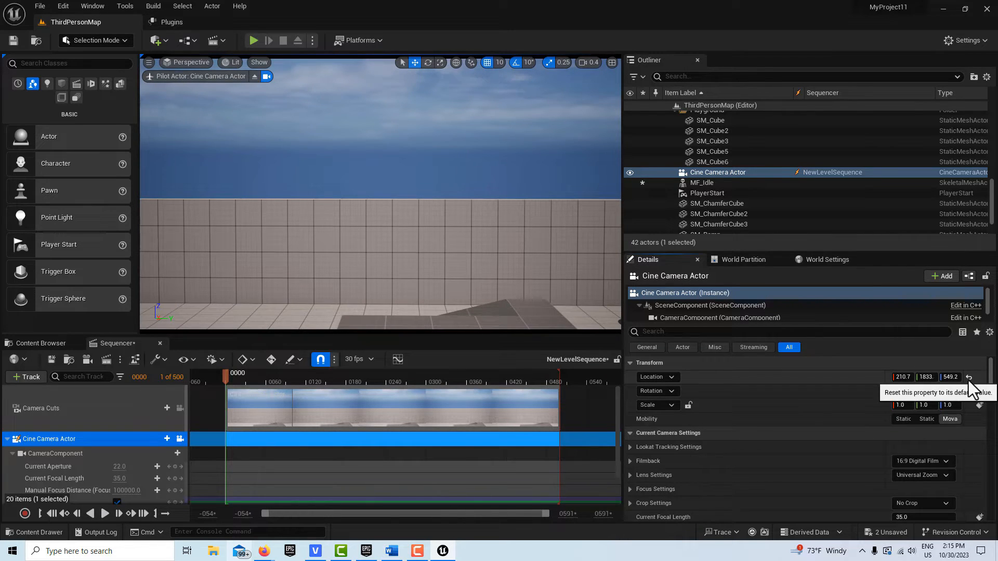
# Reset the camera's location and rotation, then move it to frame the template wall
pyautogui.click(970, 377)
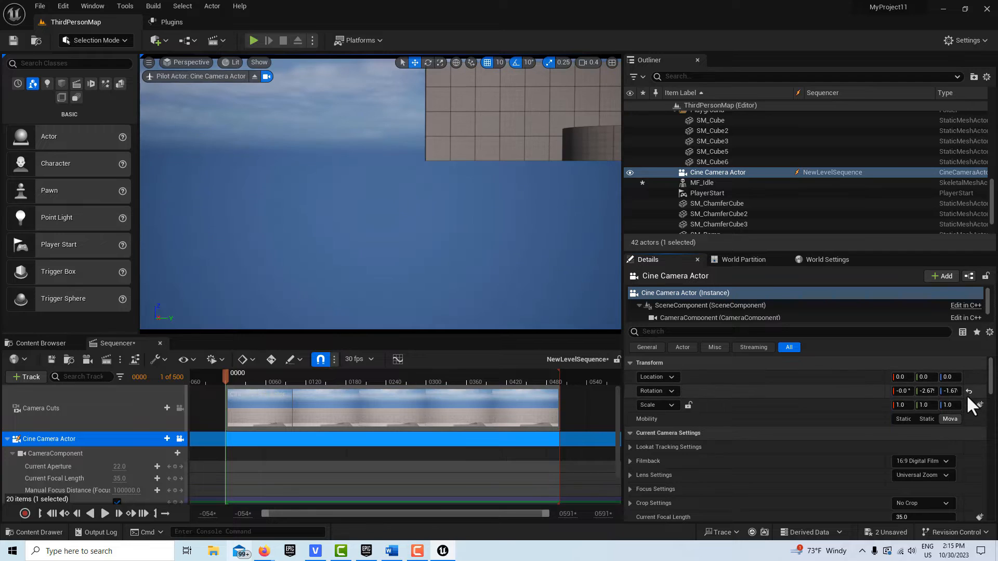
pyautogui.click(968, 391)
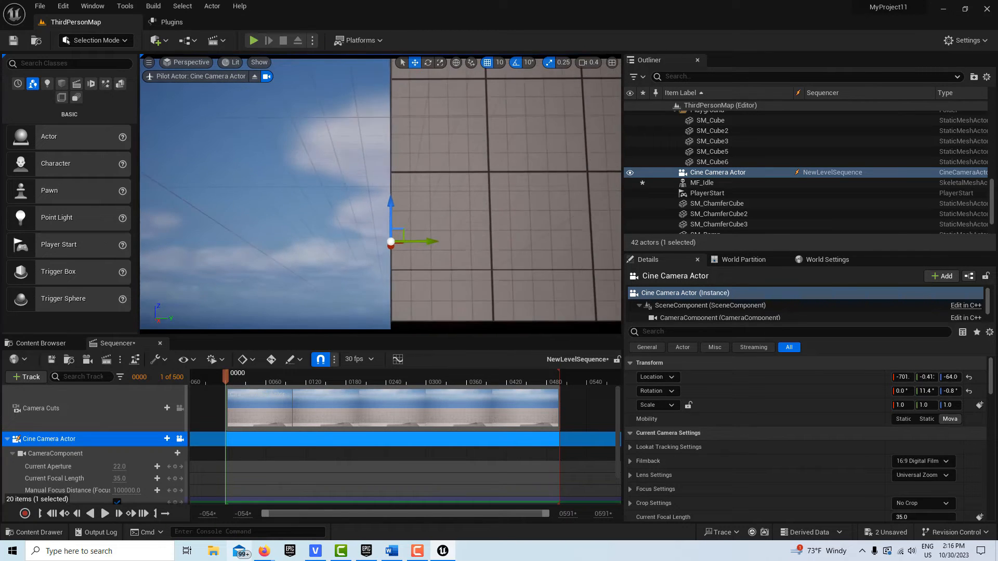
pyautogui.moveTo(391, 241); pyautogui.dragTo(411, 213)
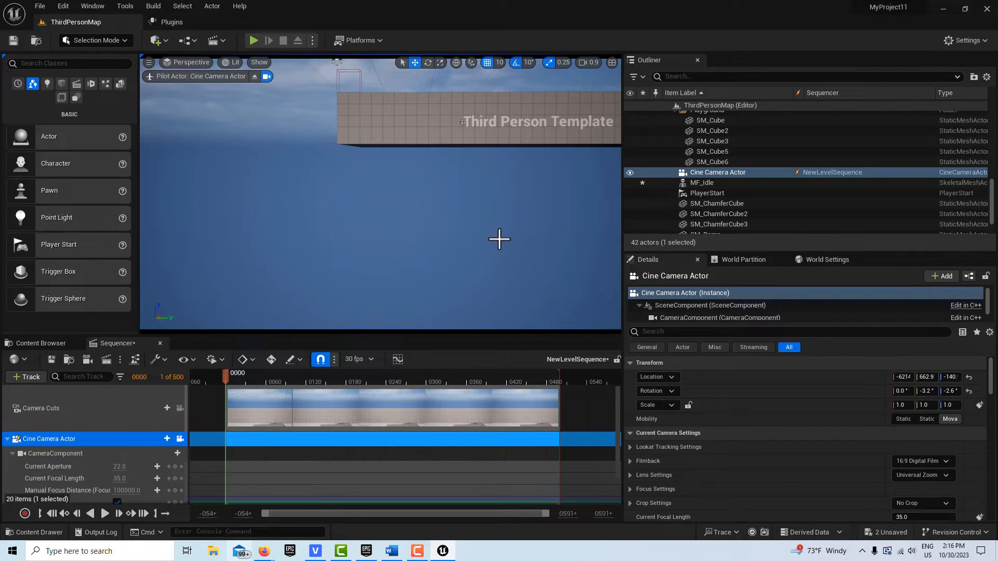
pyautogui.moveTo(534, 246)
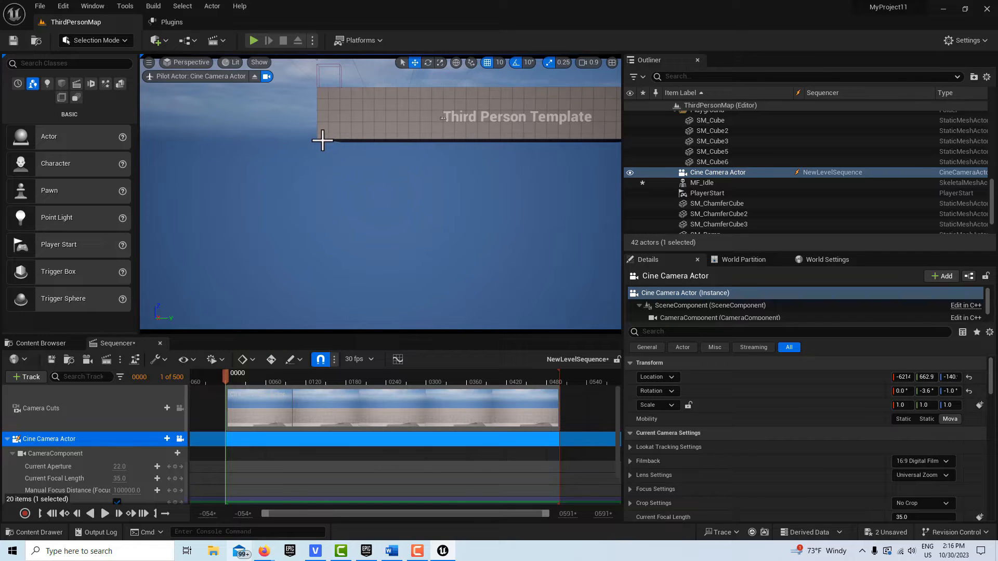
pyautogui.moveTo(970, 391)
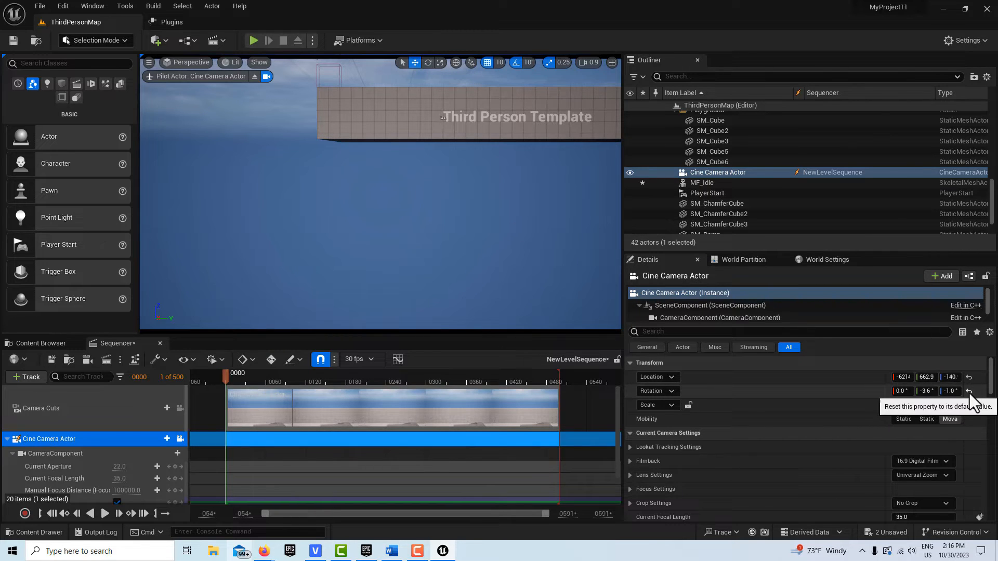
# Reset the Cine Camera Actor's rotation to 0, 0, 0
pyautogui.click(972, 391)
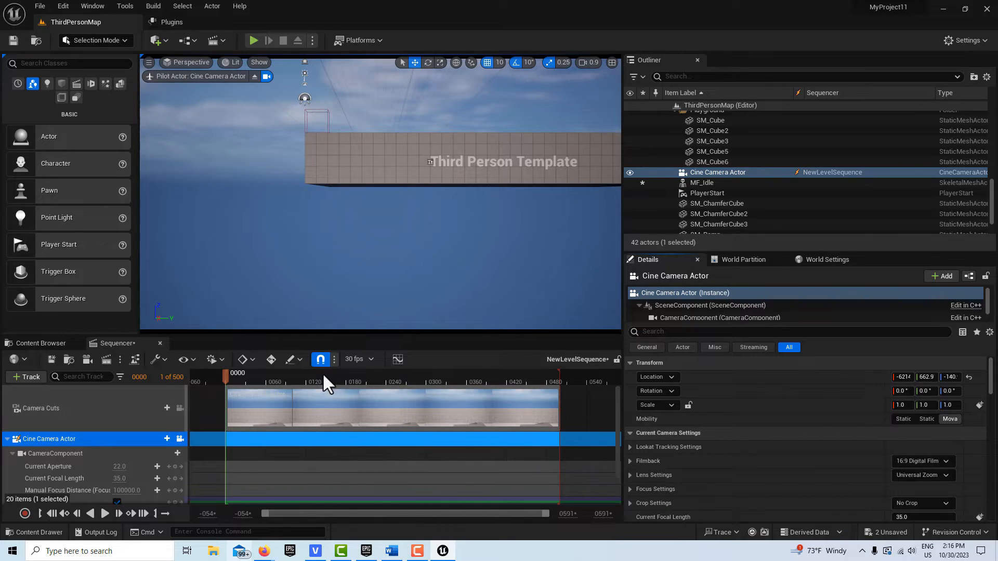
pyautogui.moveTo(357, 359)
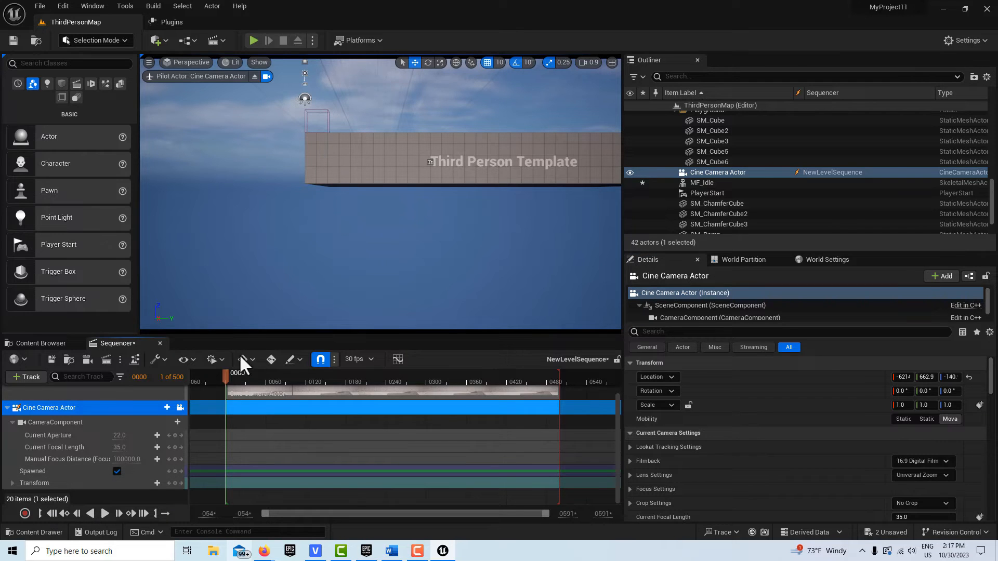
pyautogui.moveTo(272, 359)
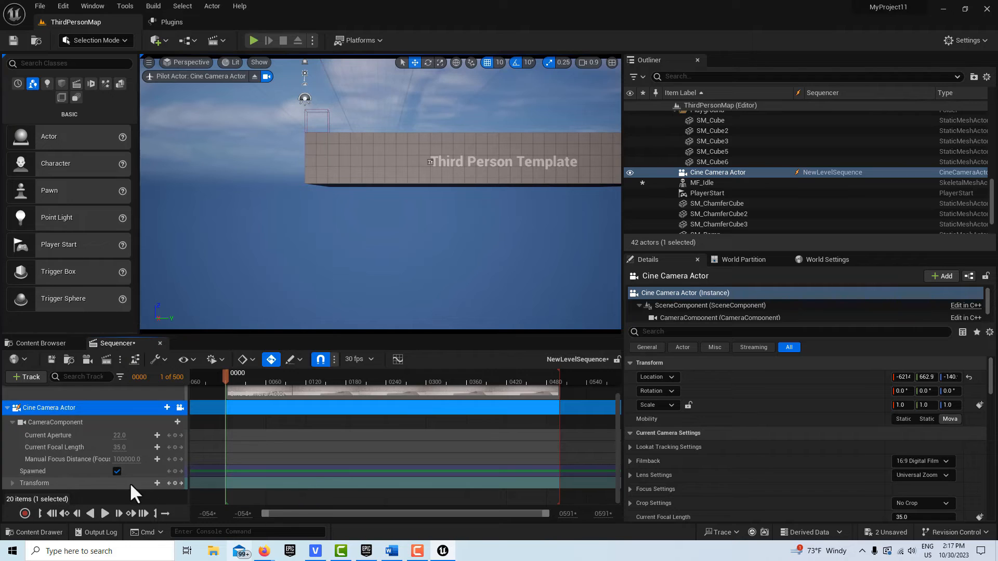
pyautogui.moveTo(157, 483)
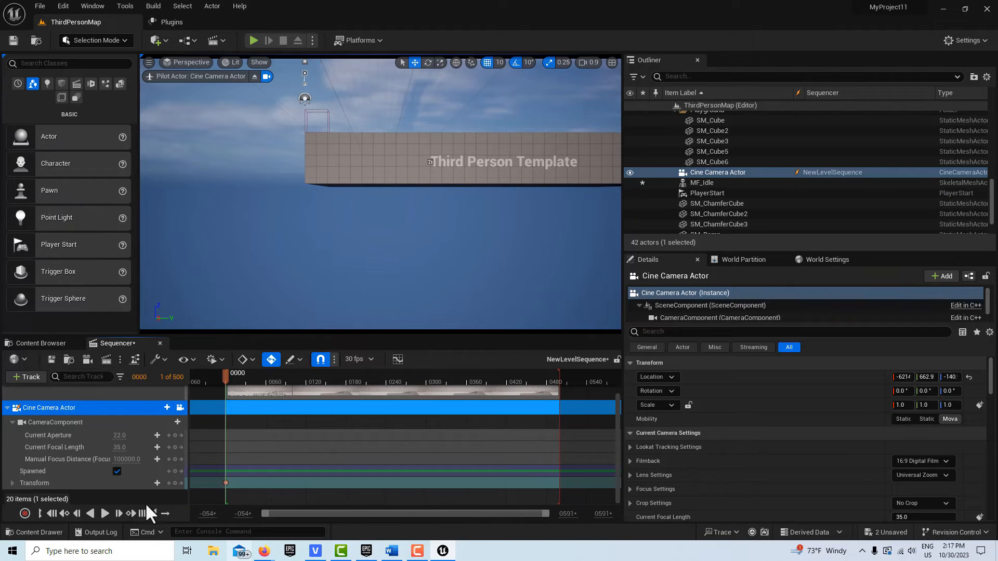
pyautogui.moveTo(153, 514)
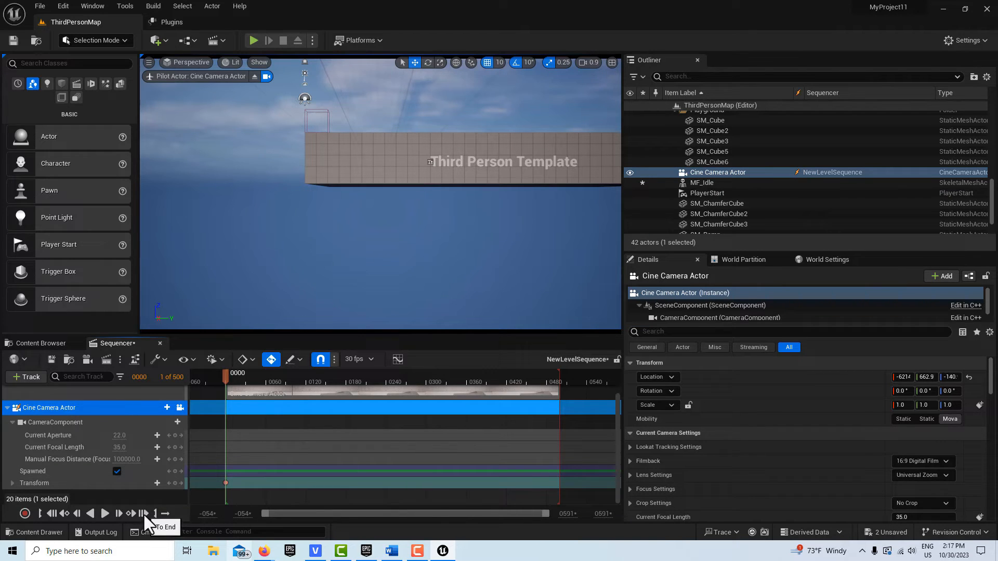
# Move the Sequencer playhead to the final frame, 499
pyautogui.click(155, 513)
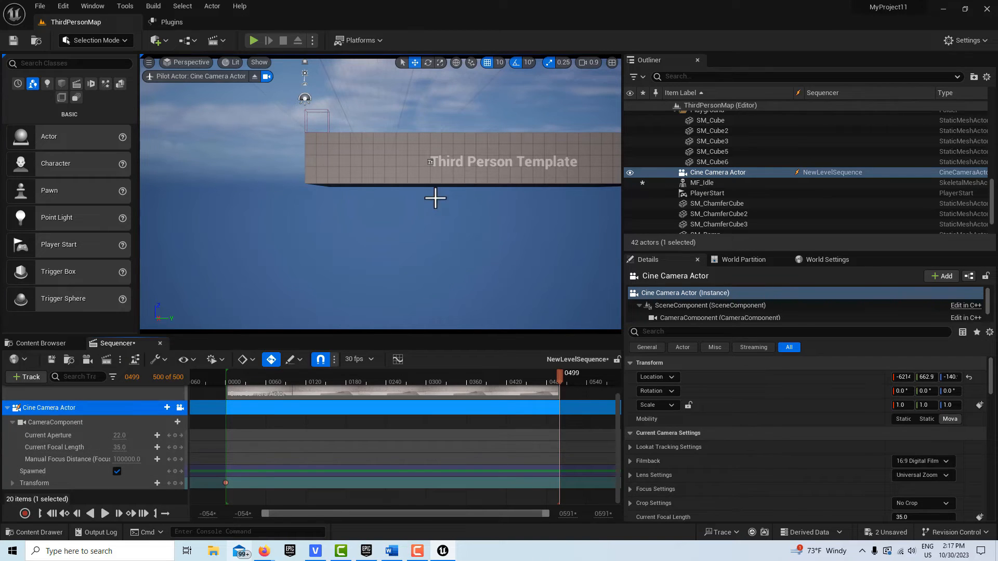
pyautogui.moveTo(393, 159)
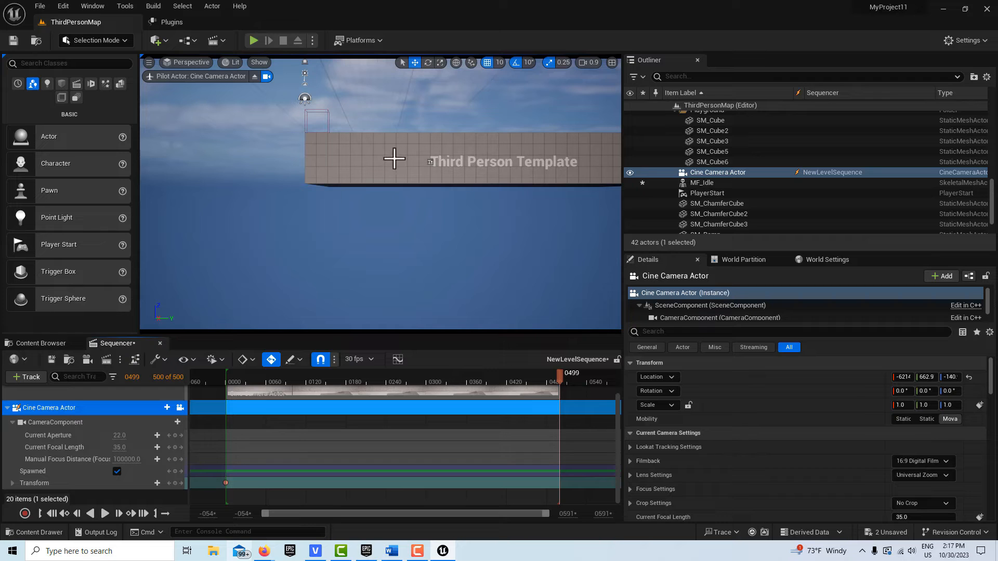
pyautogui.moveTo(495, 266)
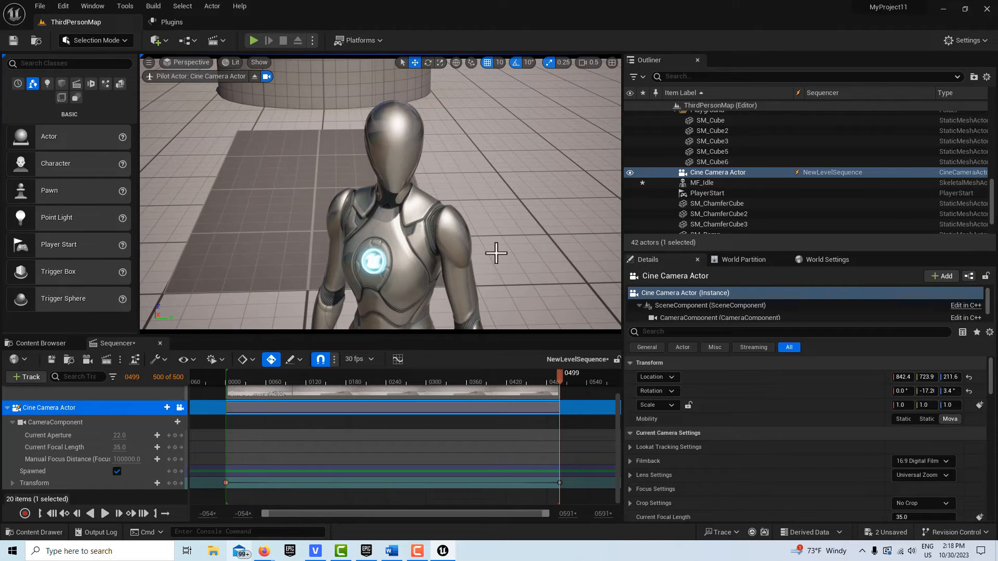
pyautogui.moveTo(360, 495)
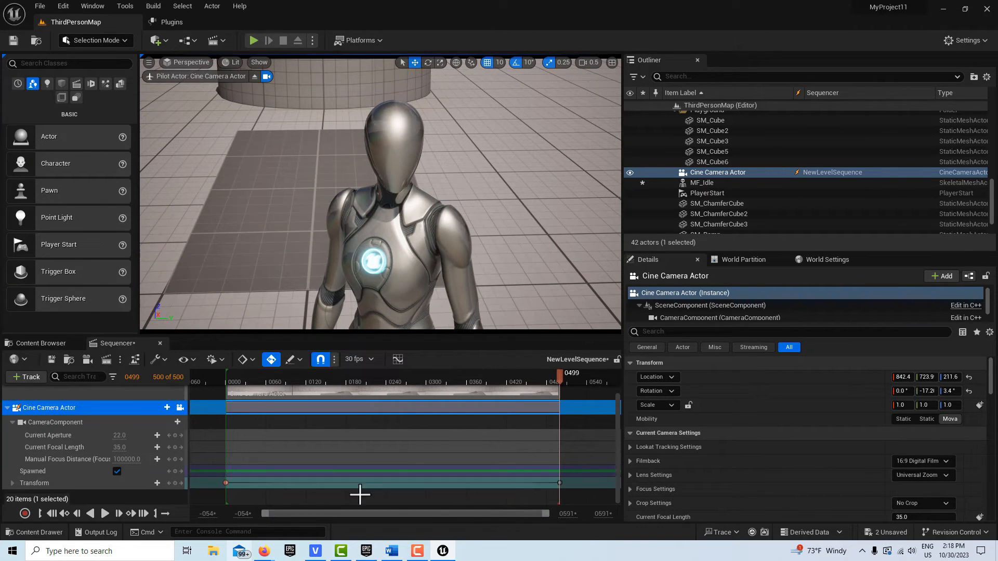
pyautogui.click(52, 513)
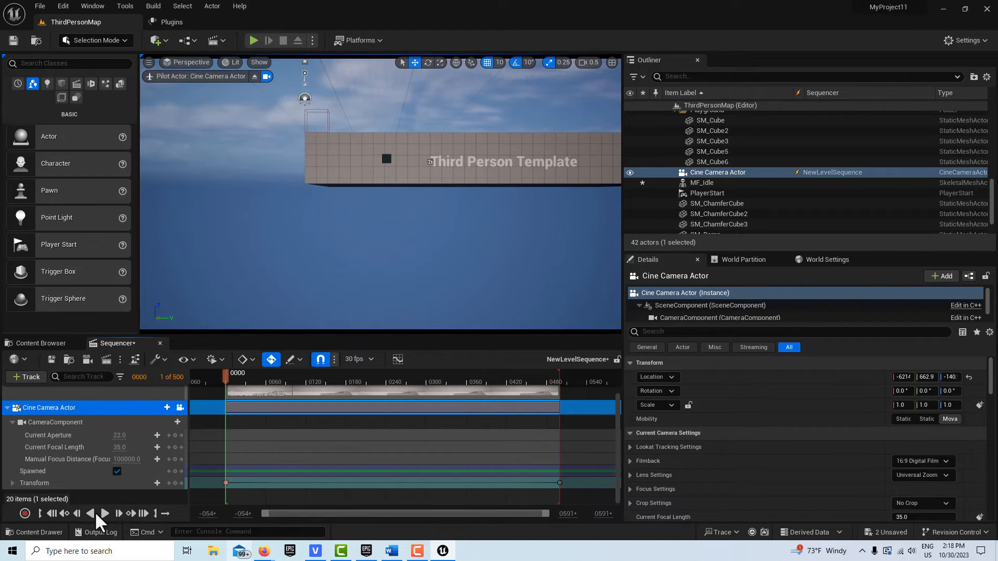
pyautogui.click(104, 513)
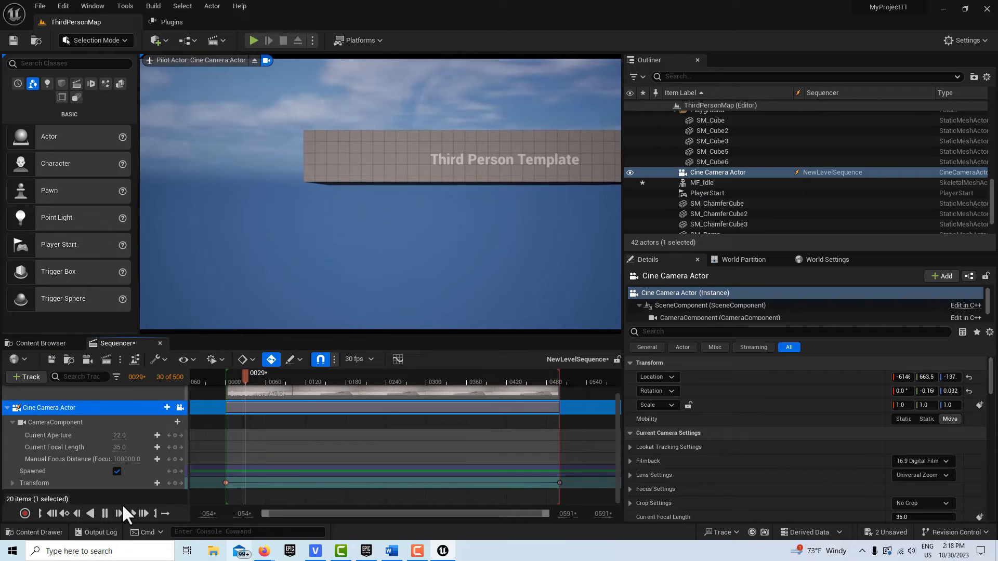
pyautogui.click(118, 514)
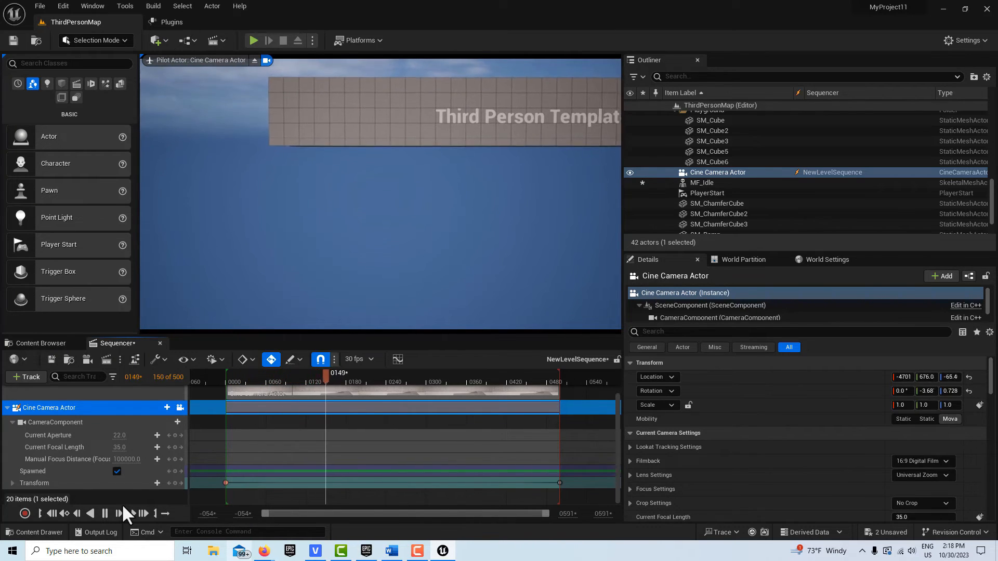
pyautogui.click(366, 373)
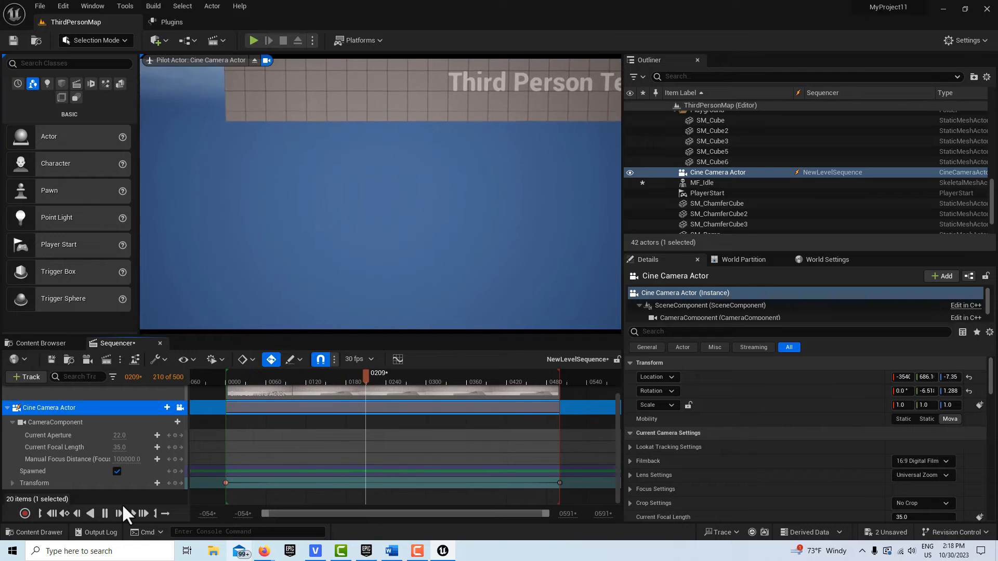
pyautogui.click(104, 513)
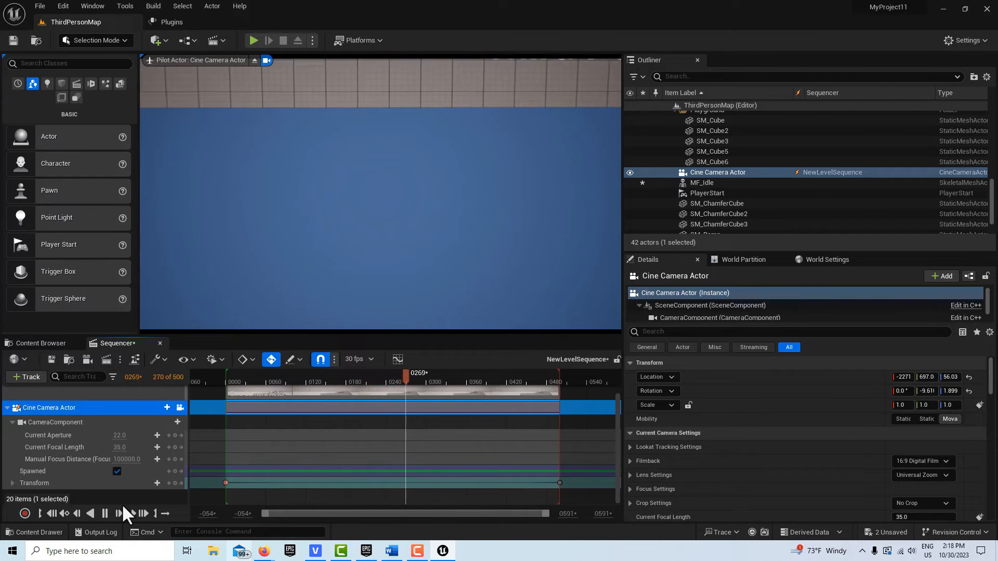
pyautogui.click(125, 514)
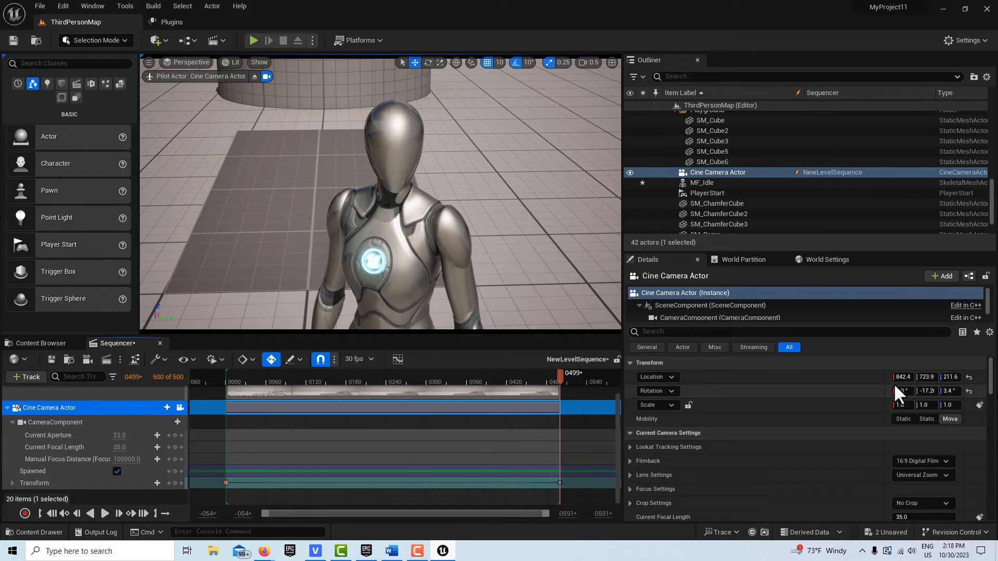
# Add a Transform key on the camera track at mid-sequence frame 226
pyautogui.click(900, 391)
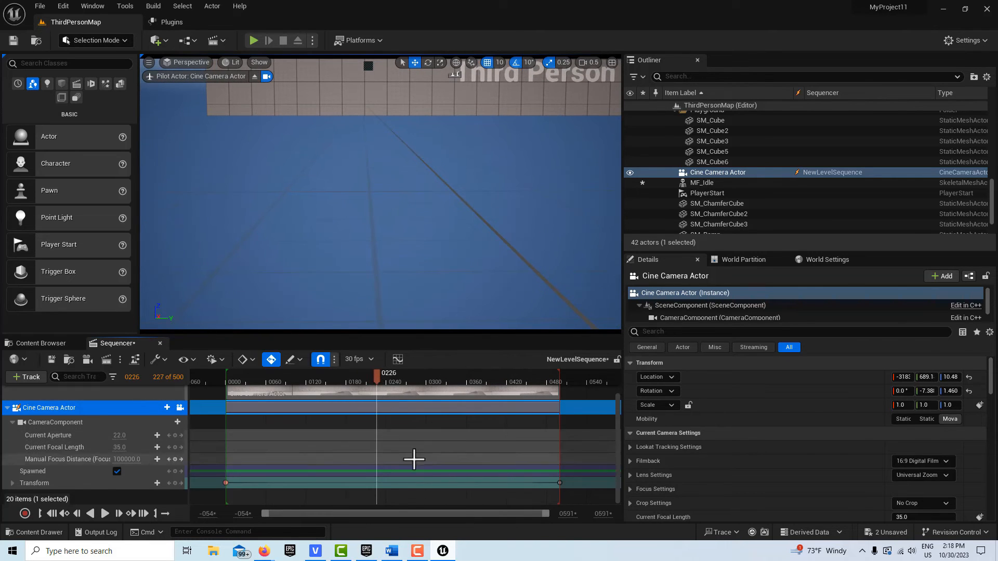
pyautogui.moveTo(157, 483)
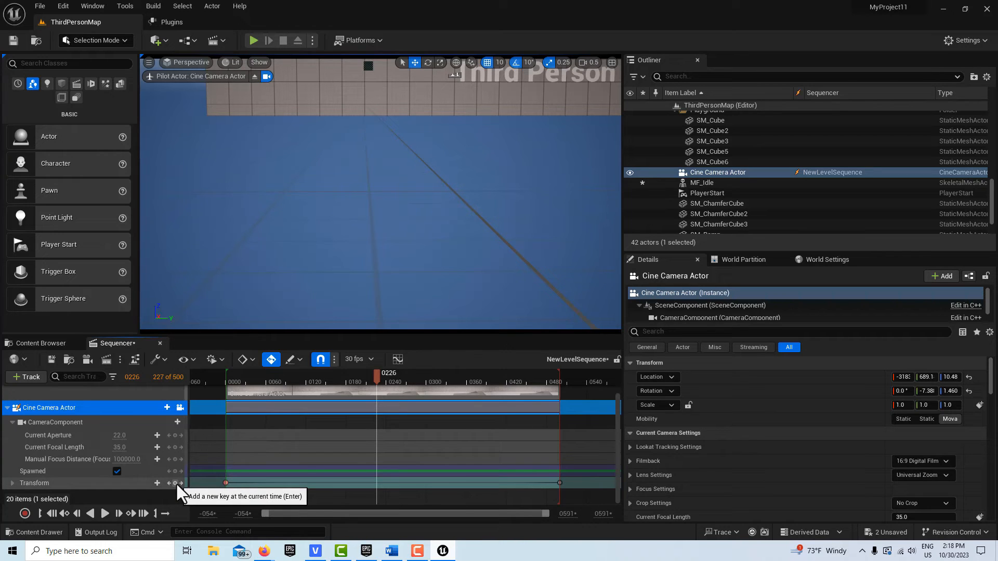
pyautogui.click(157, 482)
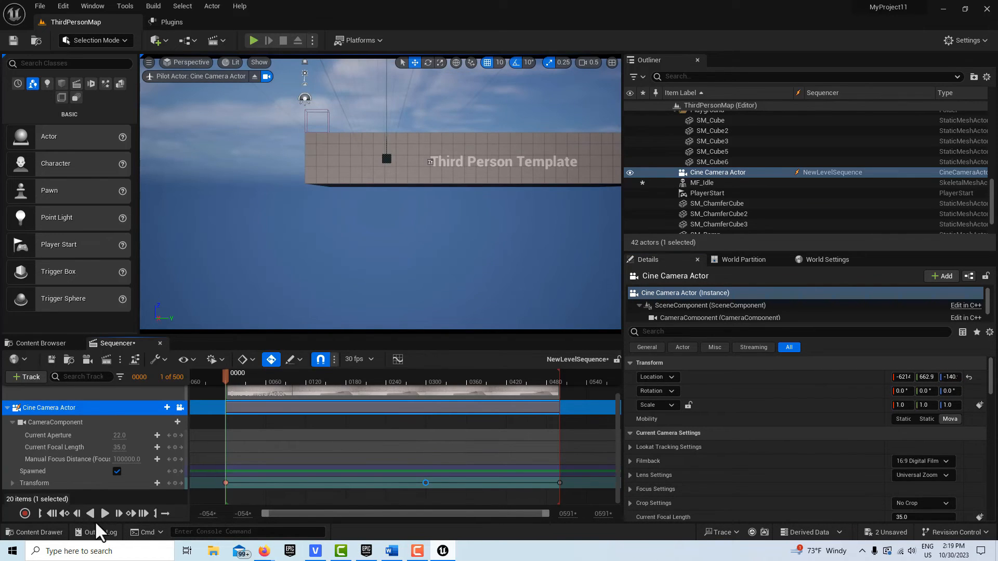
pyautogui.click(105, 513)
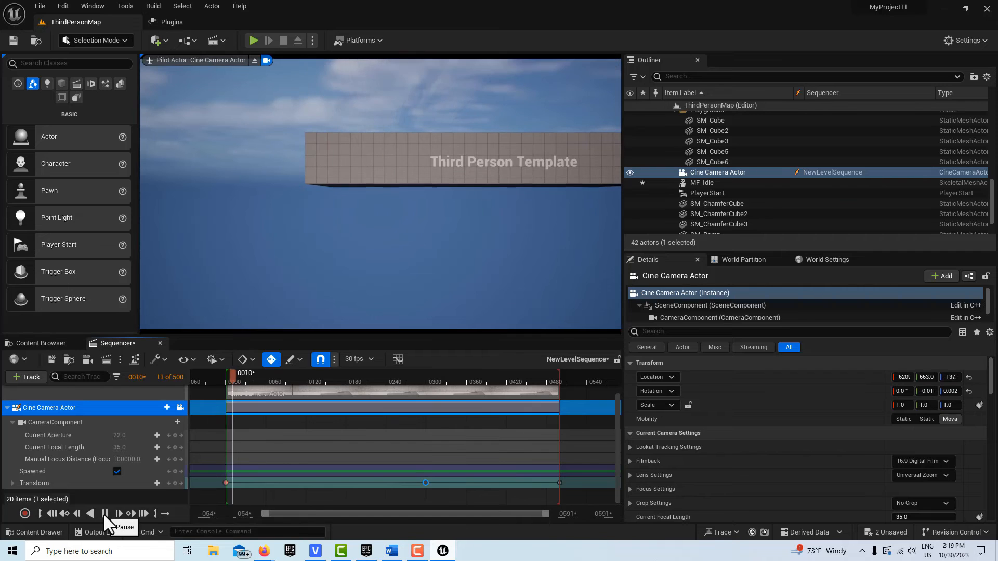
pyautogui.click(131, 514)
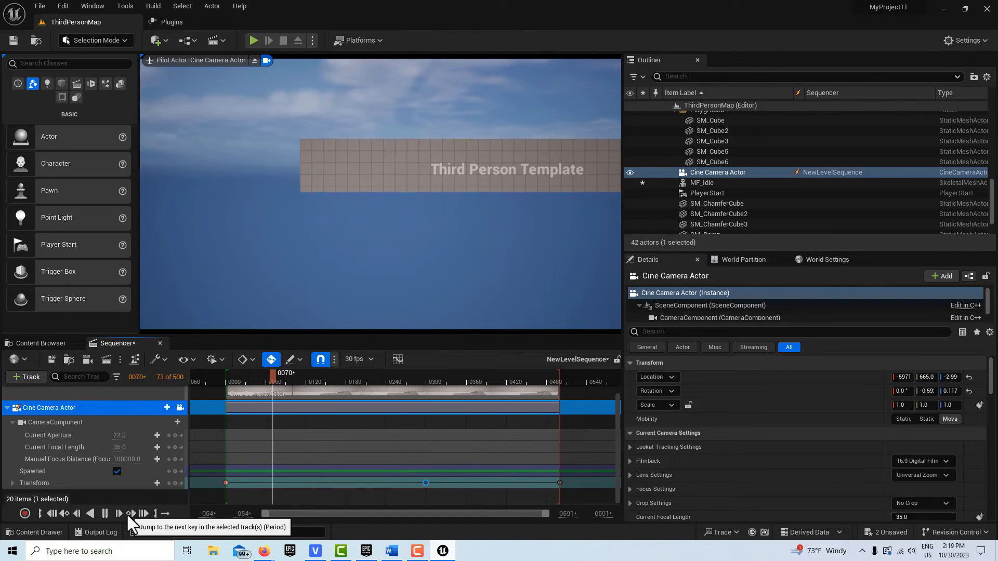
pyautogui.click(131, 513)
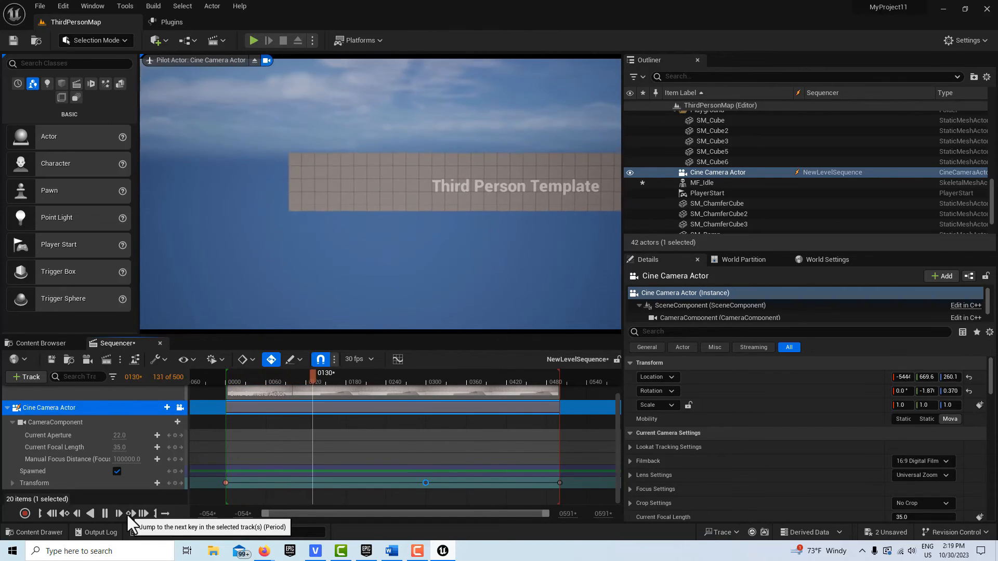
pyautogui.click(131, 513)
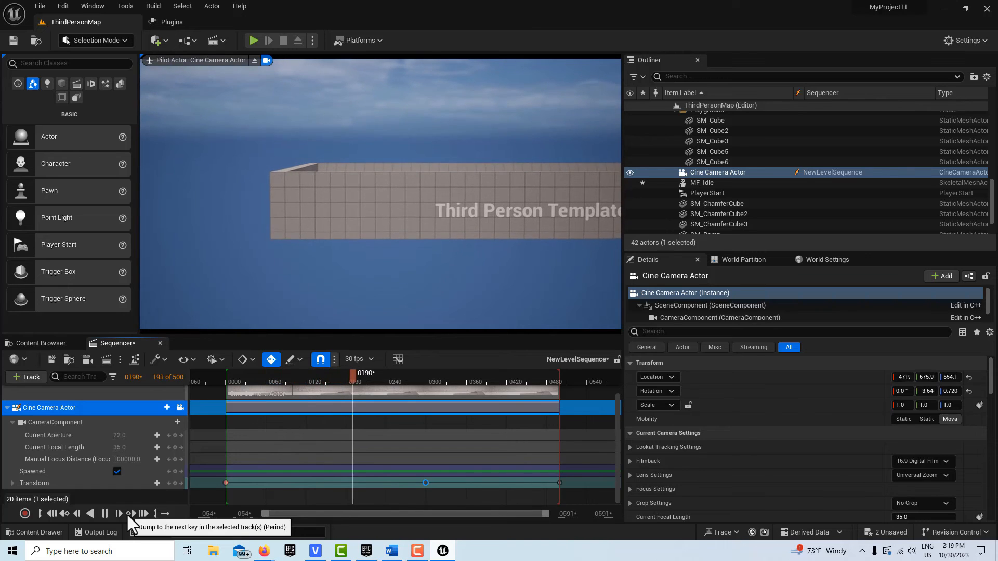
pyautogui.click(131, 513)
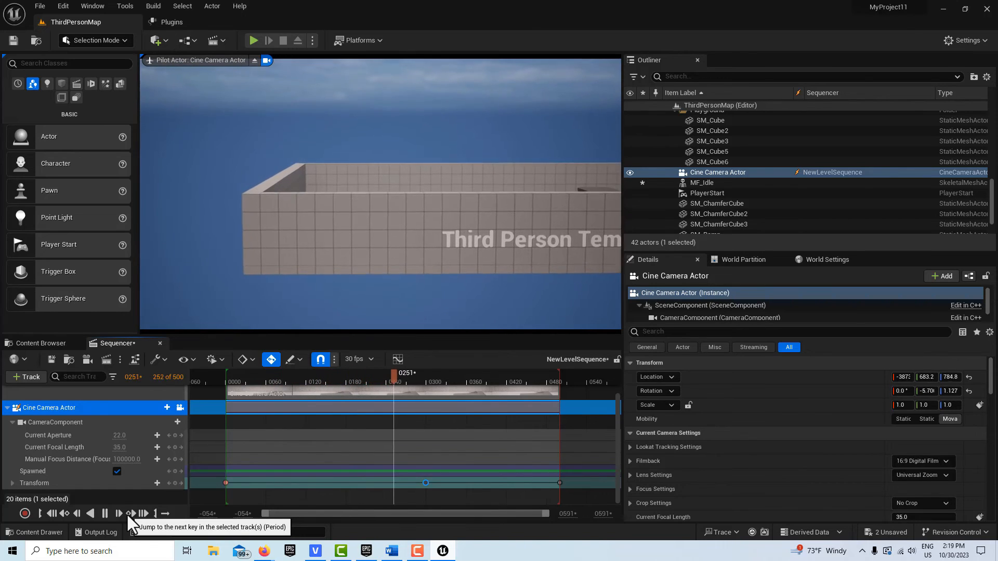
pyautogui.click(130, 513)
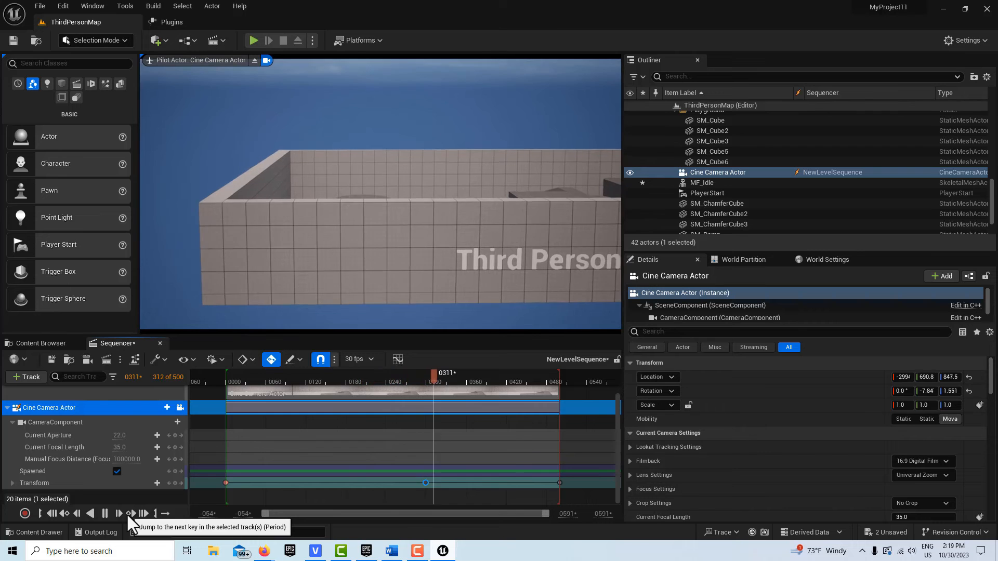
pyautogui.click(130, 513)
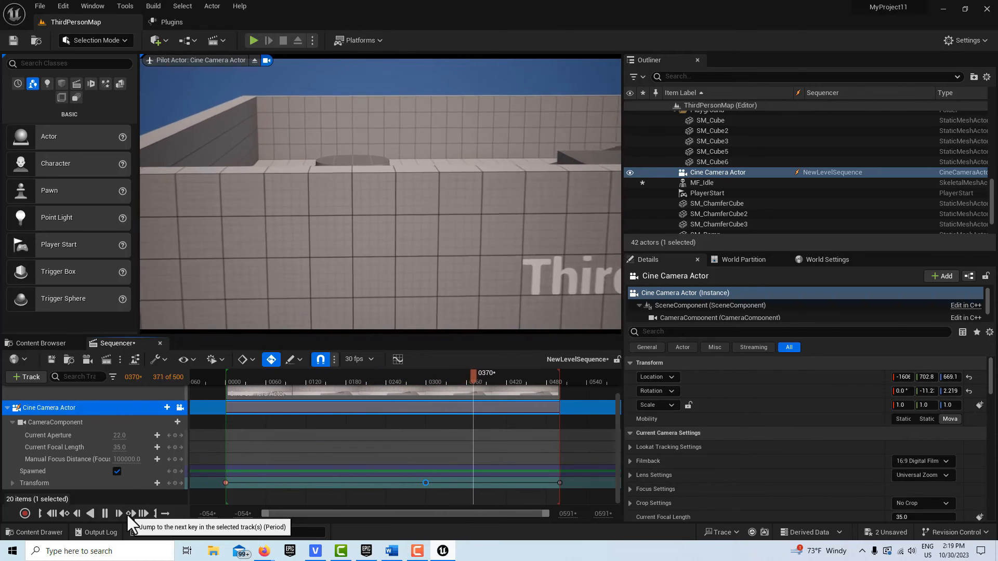
pyautogui.click(130, 514)
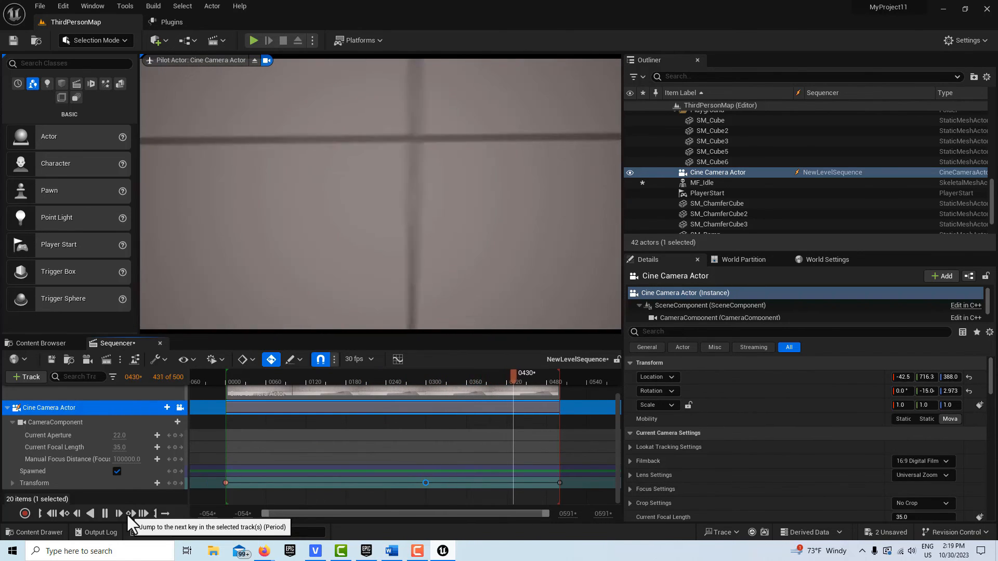
pyautogui.click(131, 513)
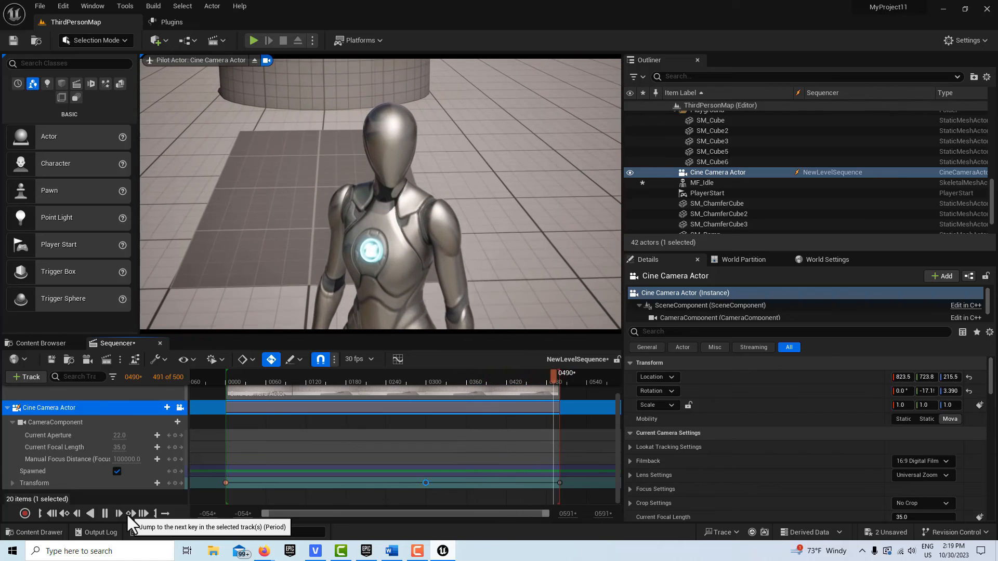
pyautogui.click(132, 513)
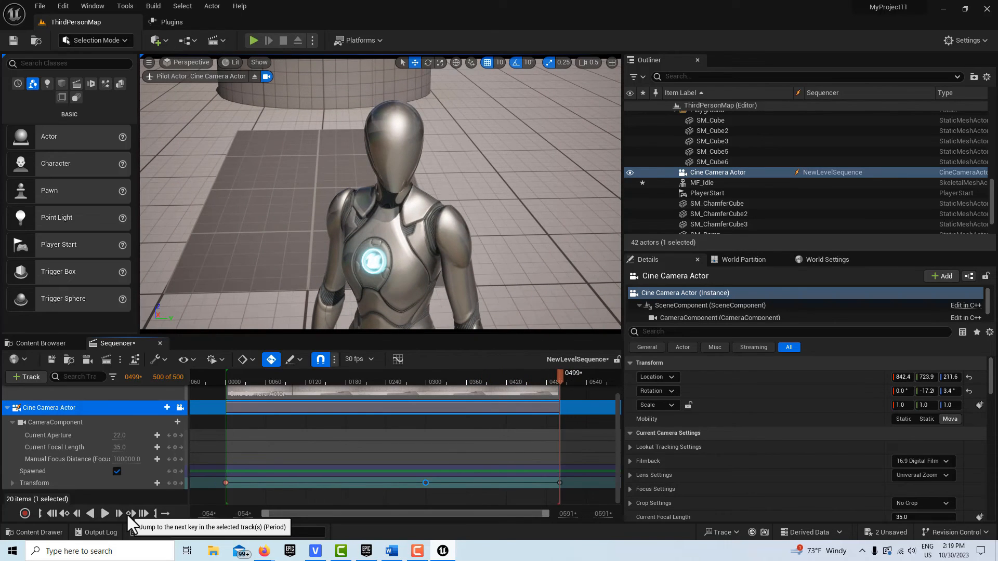
pyautogui.moveTo(539, 400)
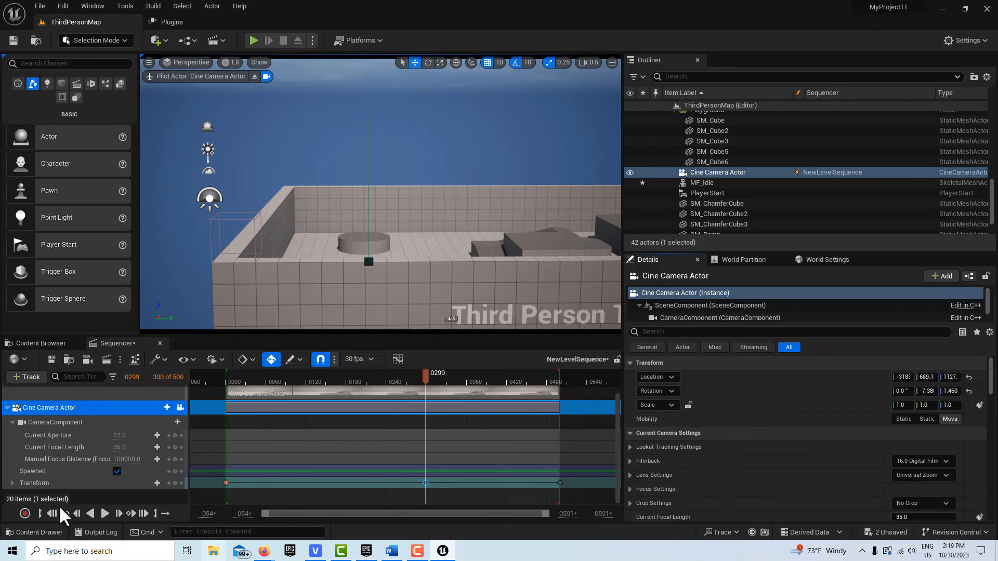
# Replay the full flyover to Quinn and open Render Movie Settings
pyautogui.click(105, 514)
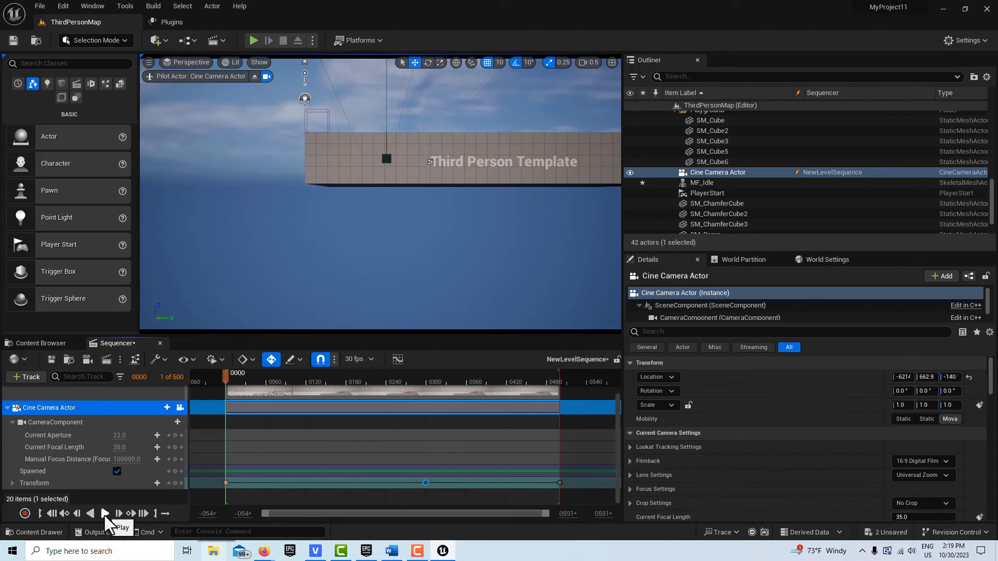
pyautogui.click(104, 513)
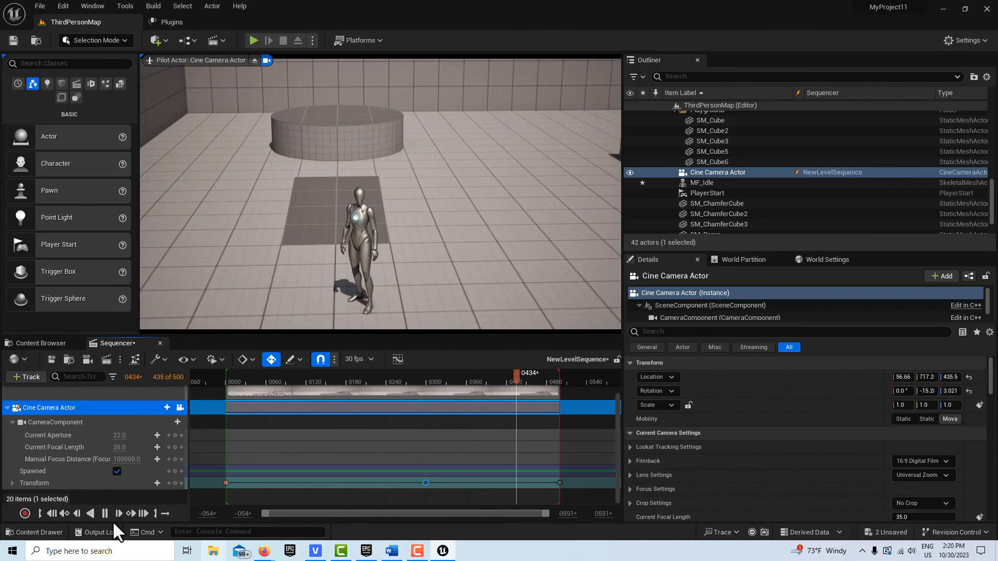
pyautogui.click(105, 514)
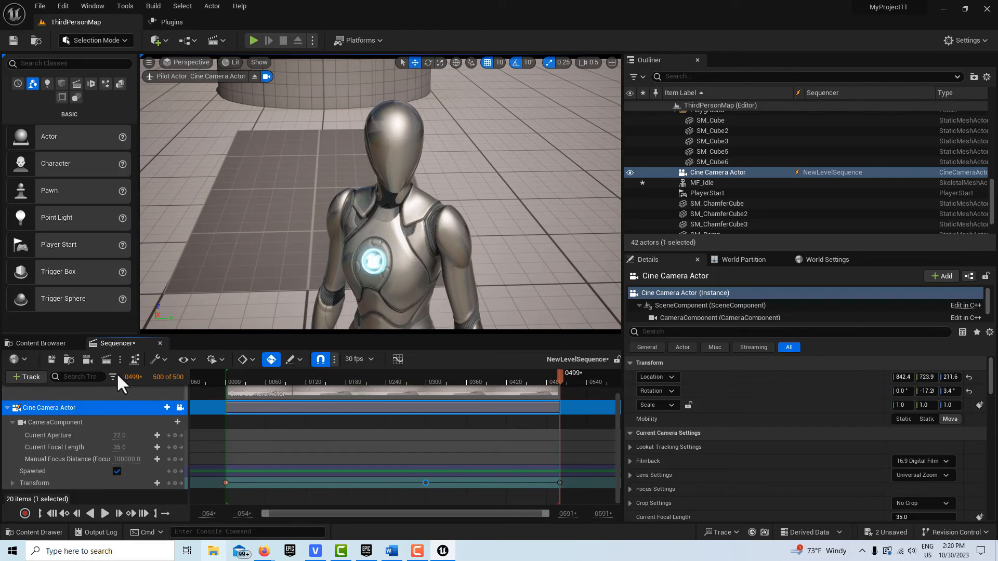
pyautogui.click(105, 360)
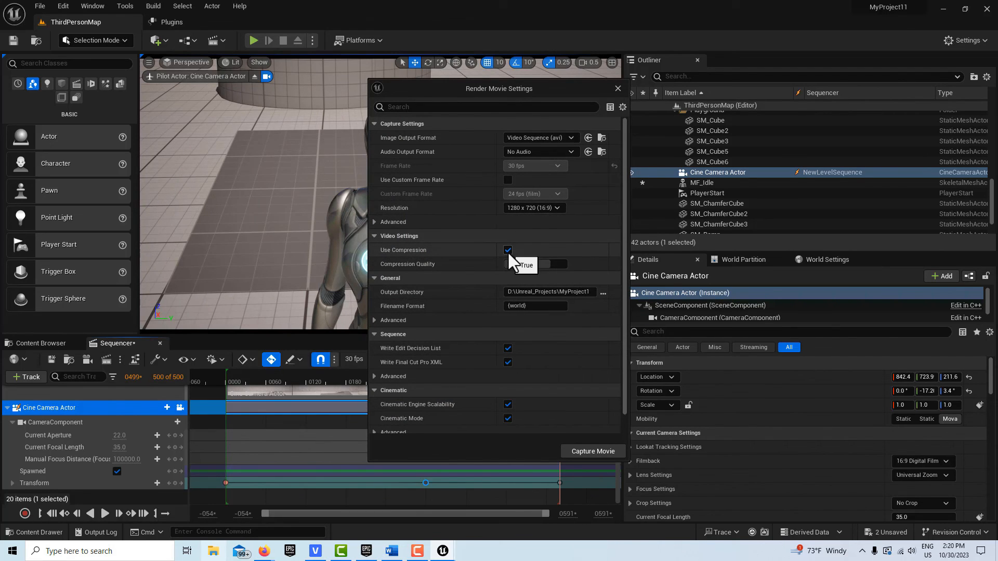
# Uncheck Use Compression under Video Settings for the AVI capture
pyautogui.click(507, 249)
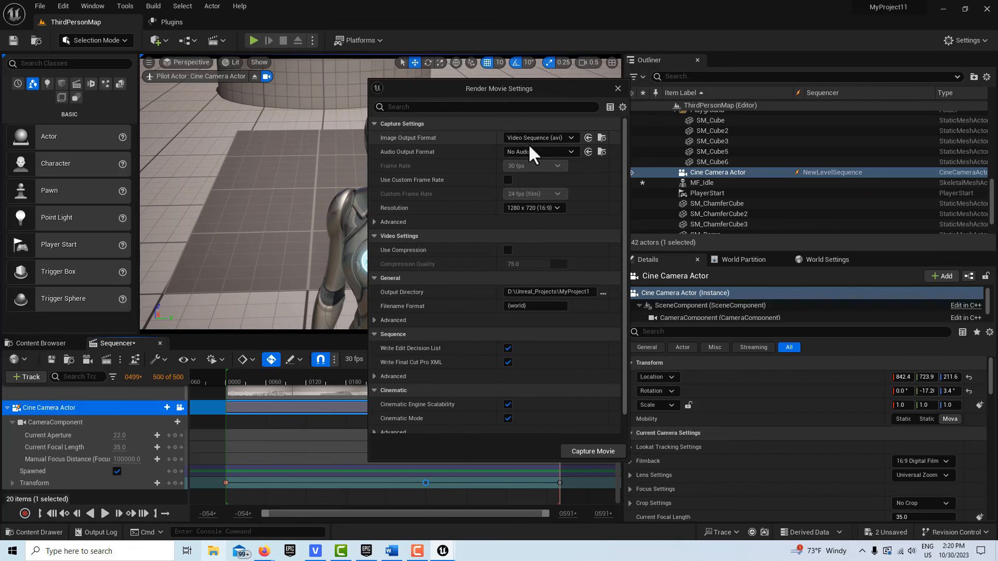
pyautogui.moveTo(570, 443)
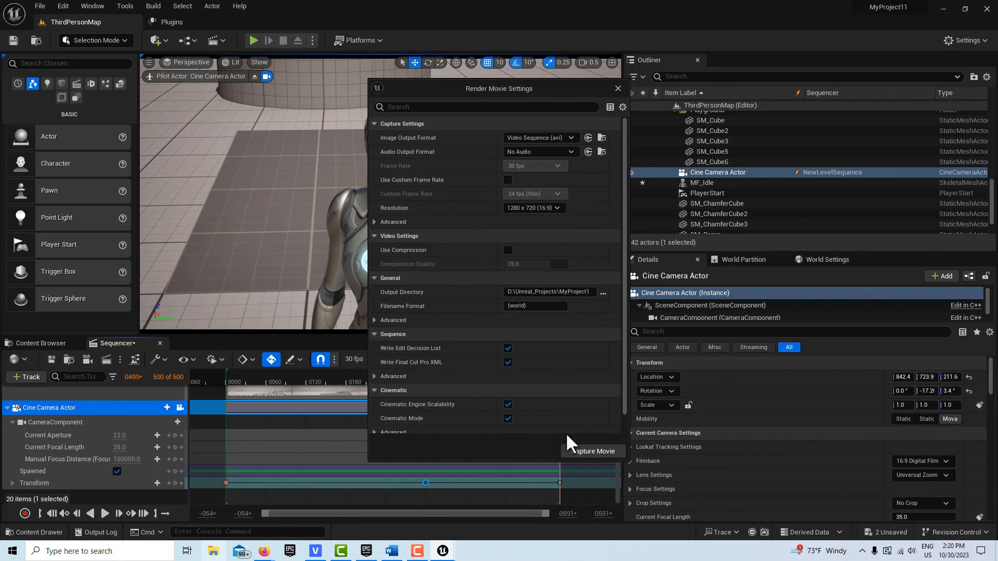